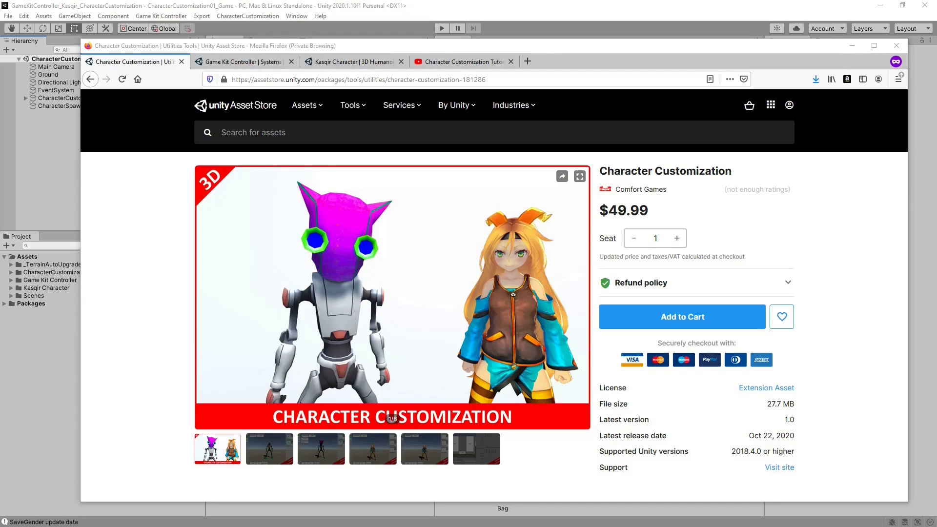
# Step: View the Game Kit Controller and Kasqir Character store pages, then the Character Customization tutorial video
pyautogui.click(242, 61)
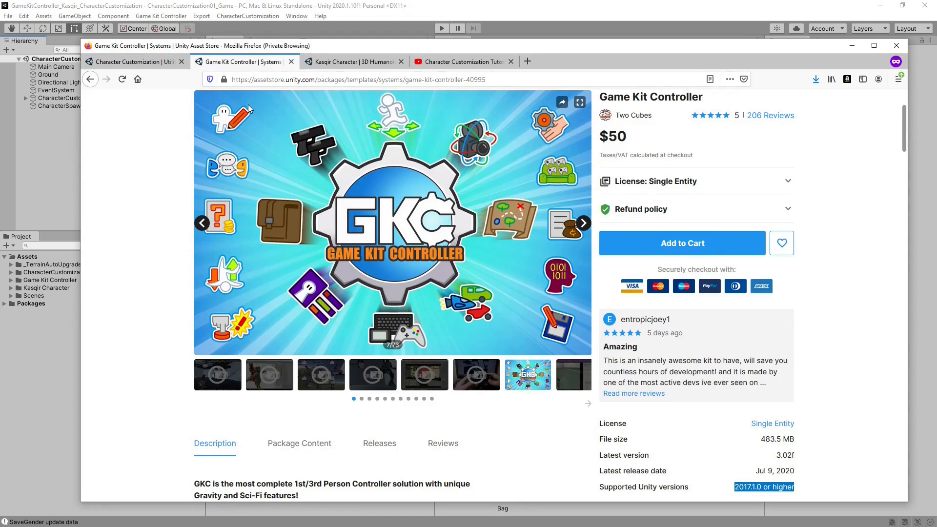
pyautogui.moveTo(169, 130)
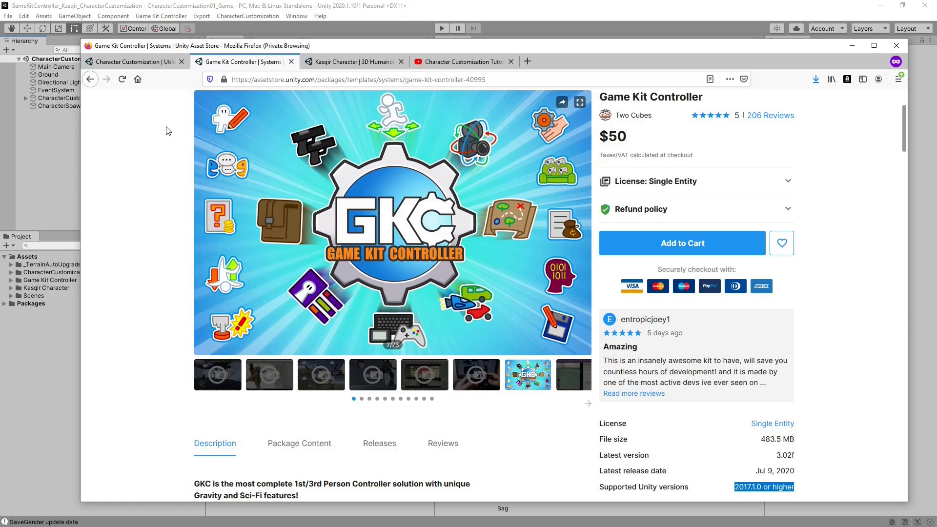
pyautogui.click(350, 60)
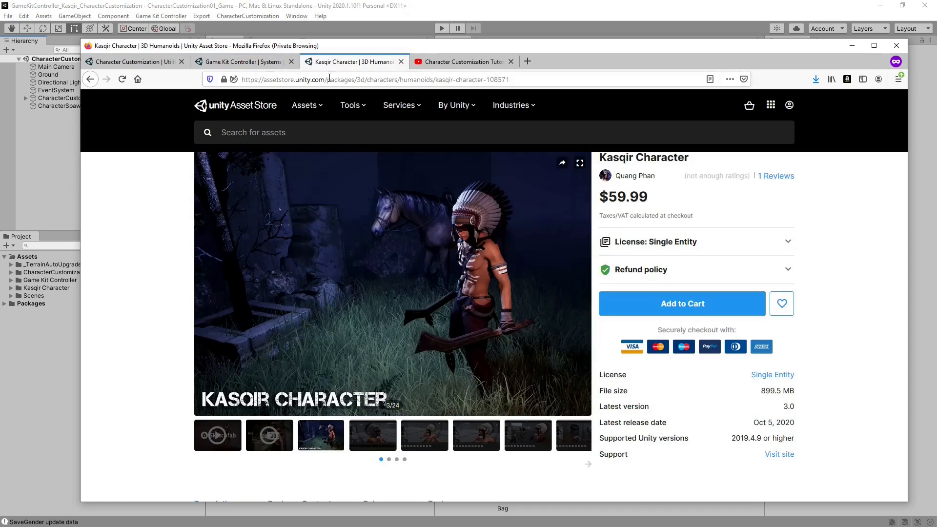
pyautogui.moveTo(636, 176)
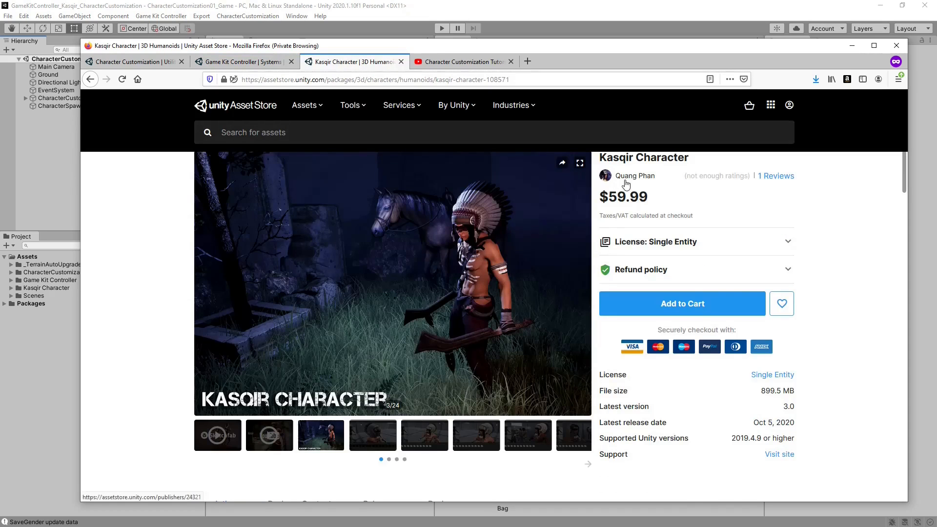
pyautogui.click(463, 61)
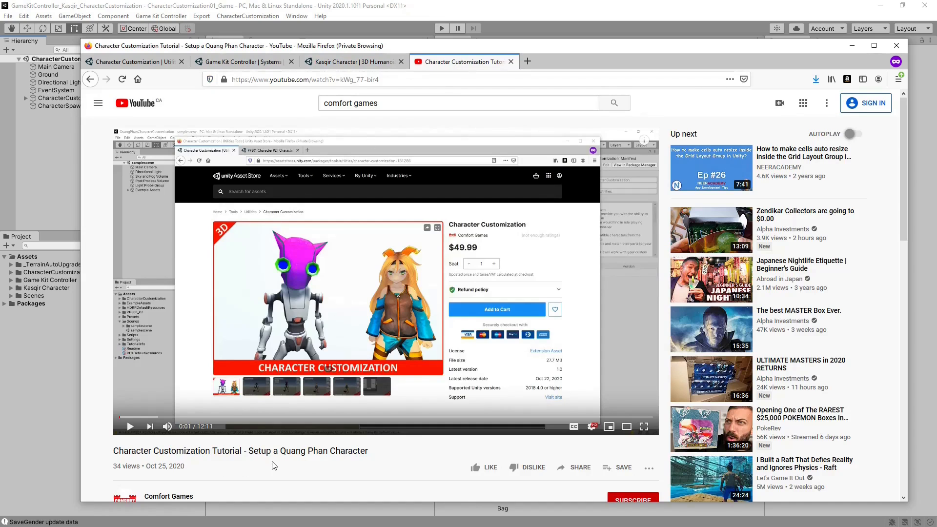
pyautogui.moveTo(176, 95)
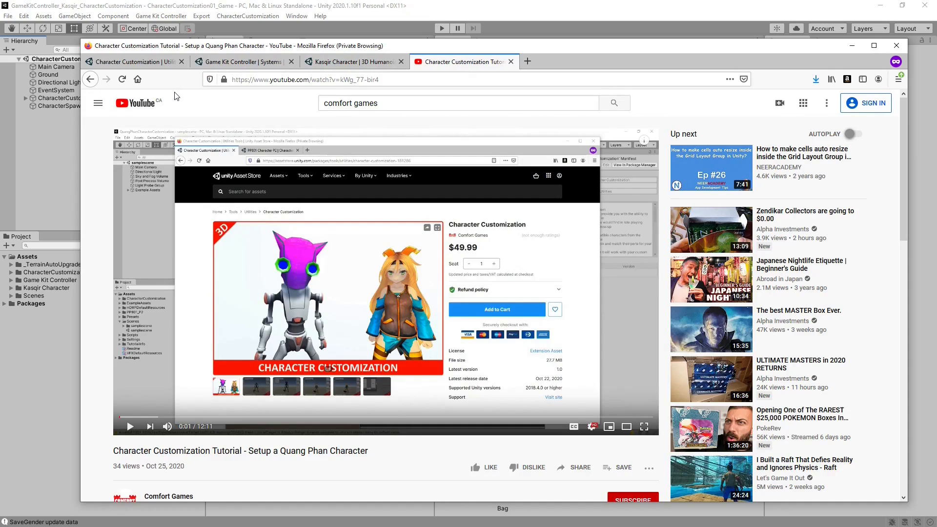
pyautogui.moveTo(57, 156)
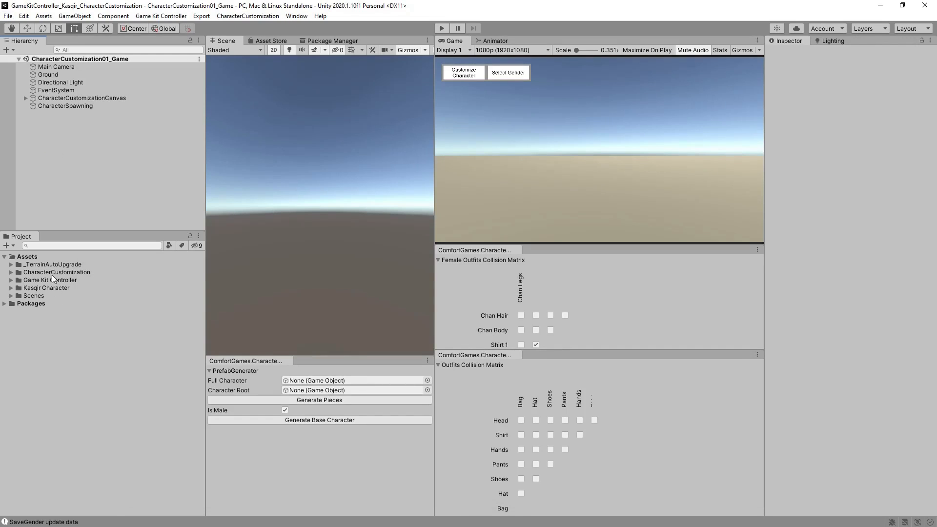
# Step: Confirm the four CharacterCustomization scenes appear in Build Settings' Scenes In Build, then close it
pyautogui.click(50, 280)
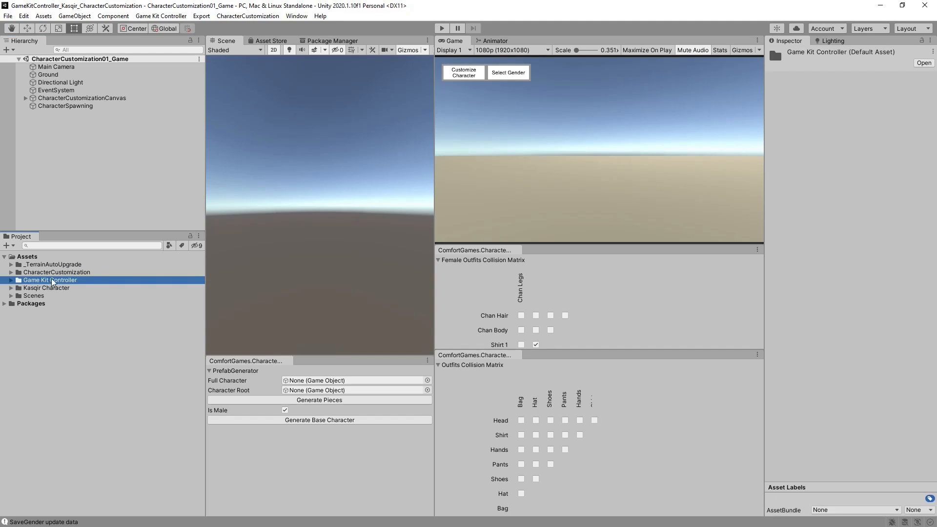
pyautogui.click(57, 272)
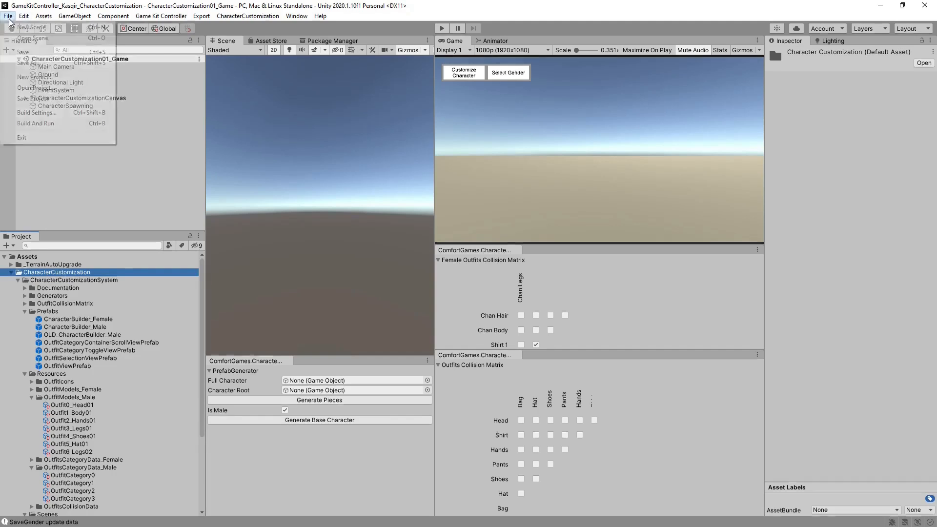
pyautogui.click(36, 113)
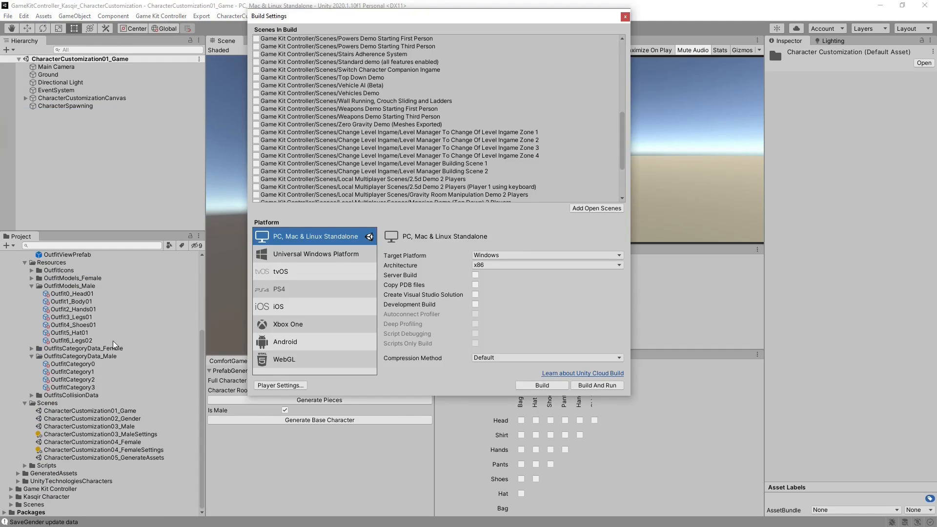
pyautogui.scroll(-3)
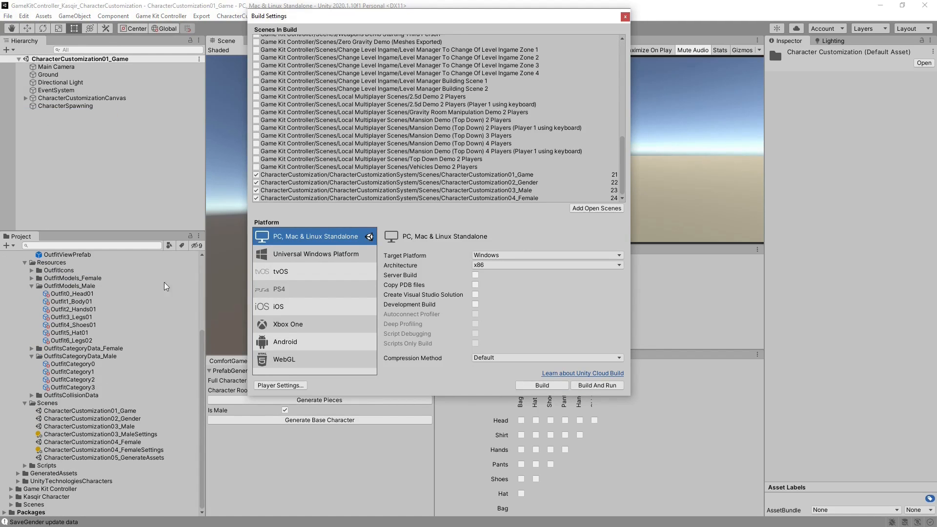
pyautogui.click(89, 427)
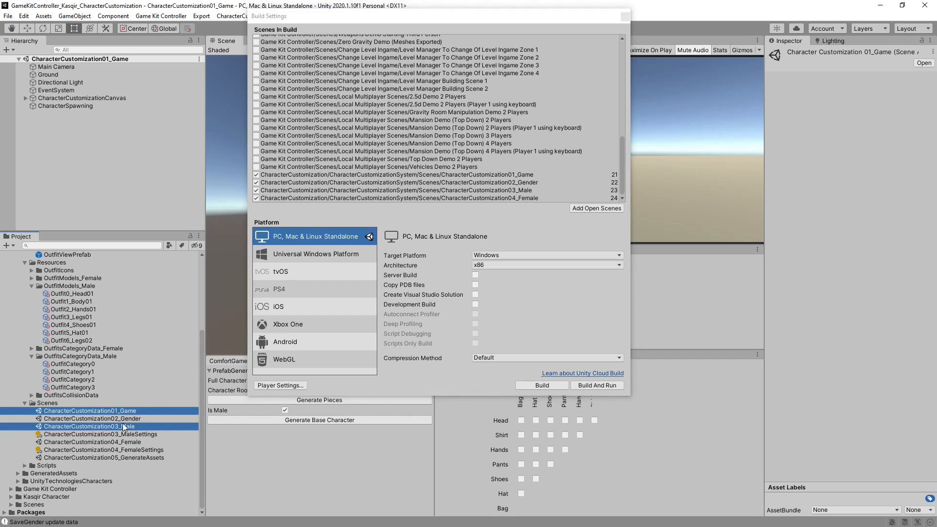
pyautogui.click(92, 441)
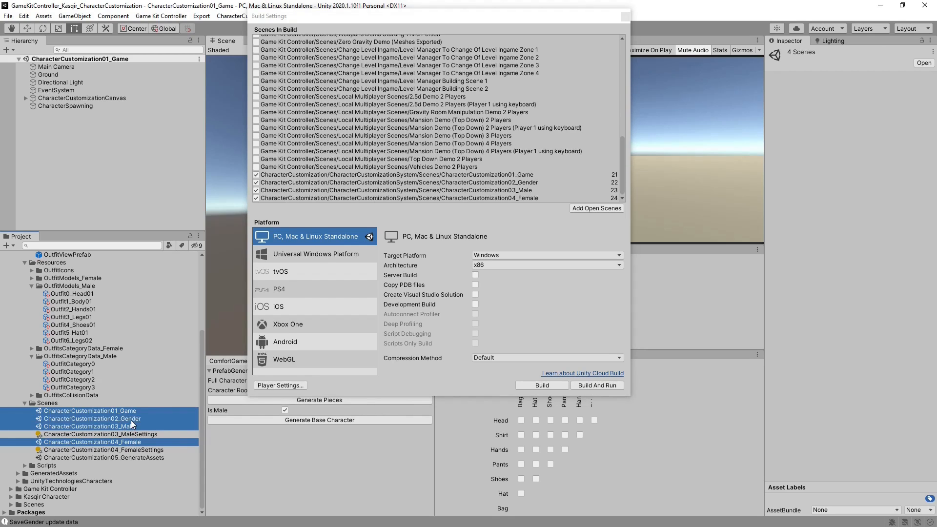
pyautogui.click(625, 17)
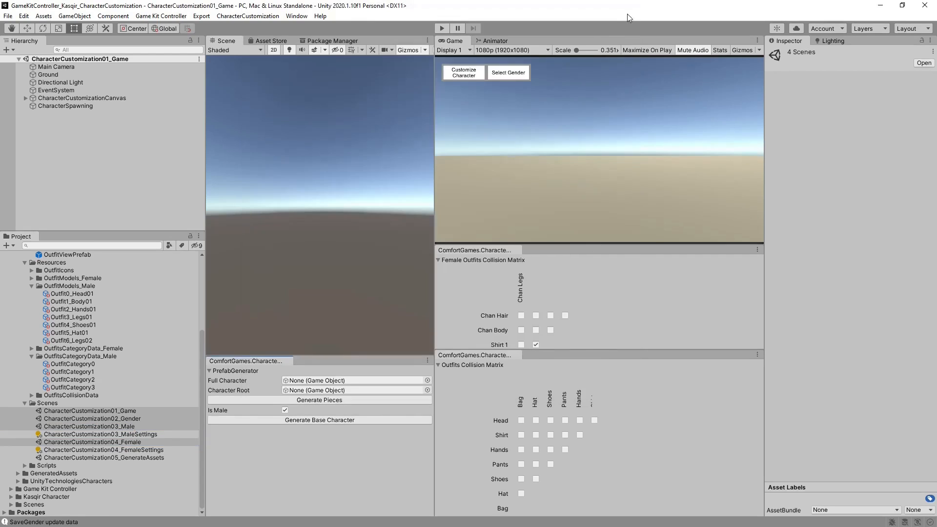
# Step: Load the Vehicles Demo scene, run a brief play-test, and head back to CharacterCustomization01_Game
pyautogui.scroll(-3)
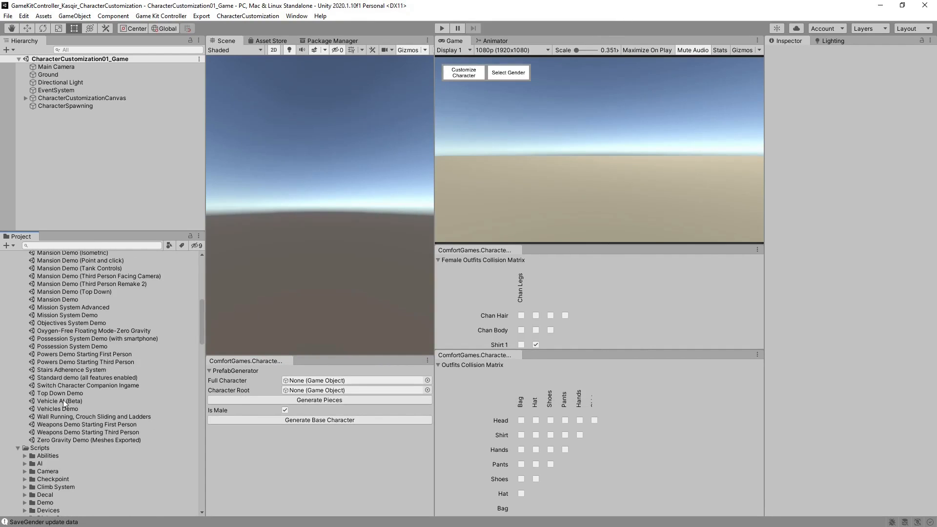
pyautogui.doubleClick(57, 409)
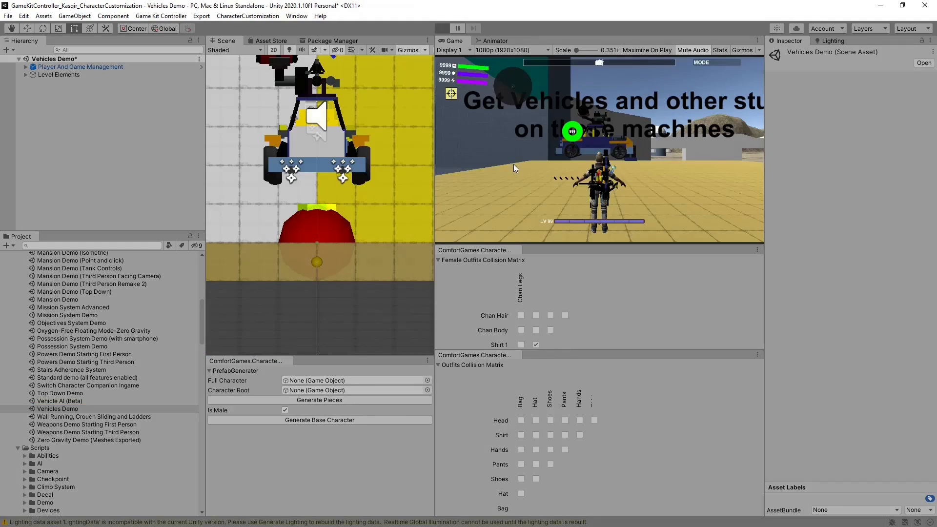
pyautogui.click(441, 28)
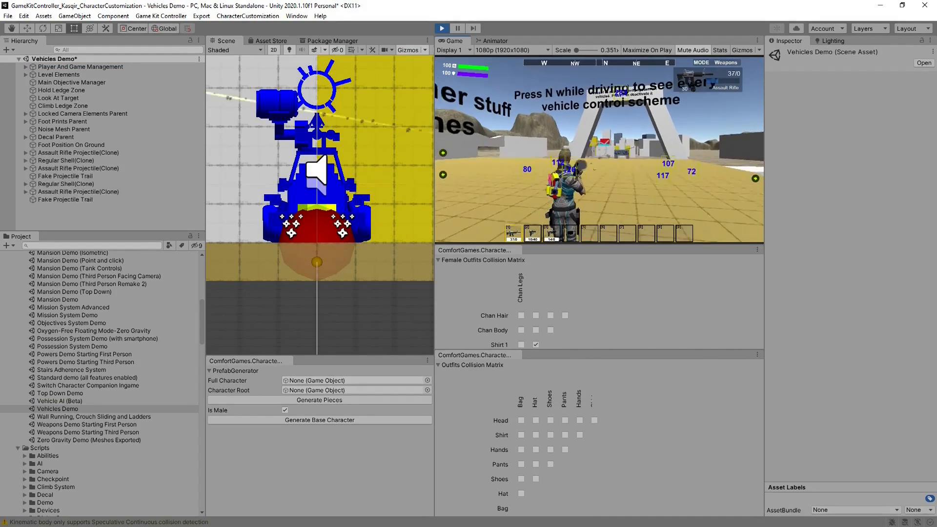
pyautogui.click(441, 28)
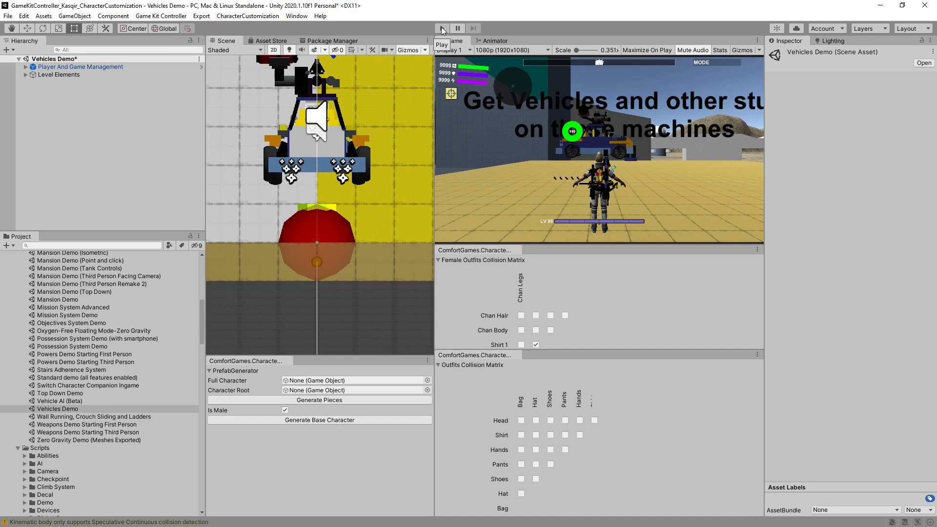
pyautogui.scroll(-3)
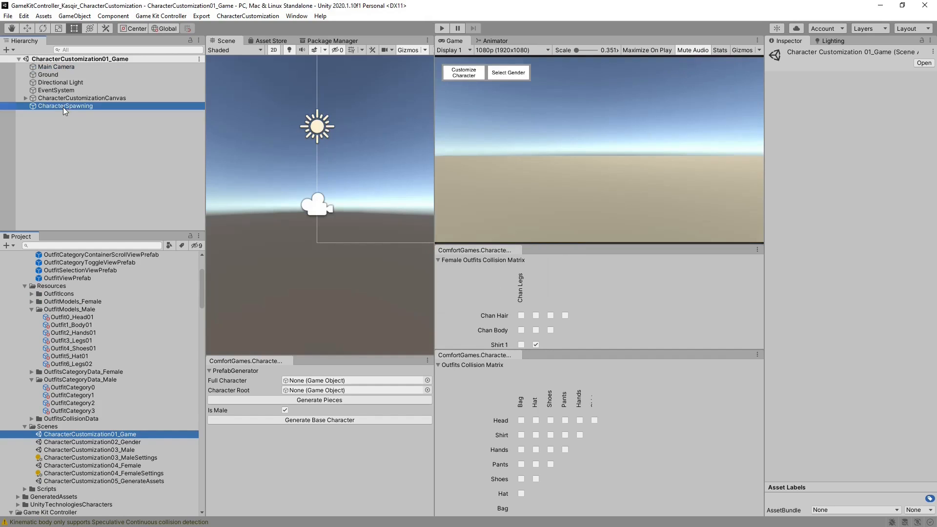
# Step: Copy CharacterCustomizationCanvas and rename the scene asset to OLD_CharacterCustomization01_Game, reloading it
pyautogui.click(81, 98)
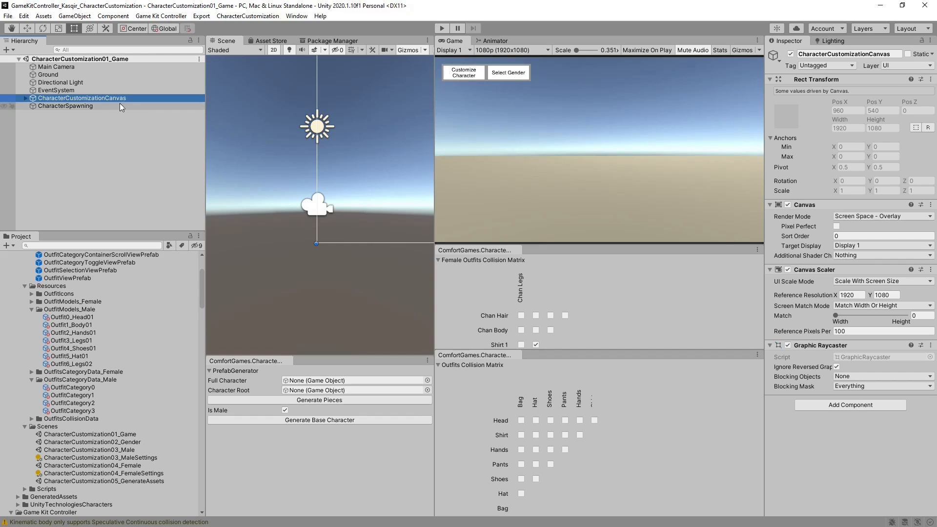
pyautogui.scroll(-3)
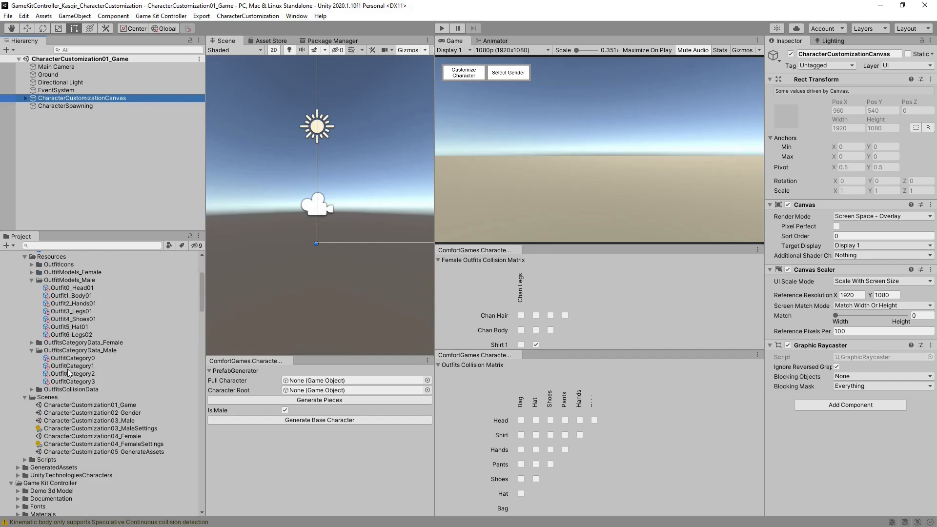
pyautogui.click(88, 405)
pyautogui.write('OLD_')
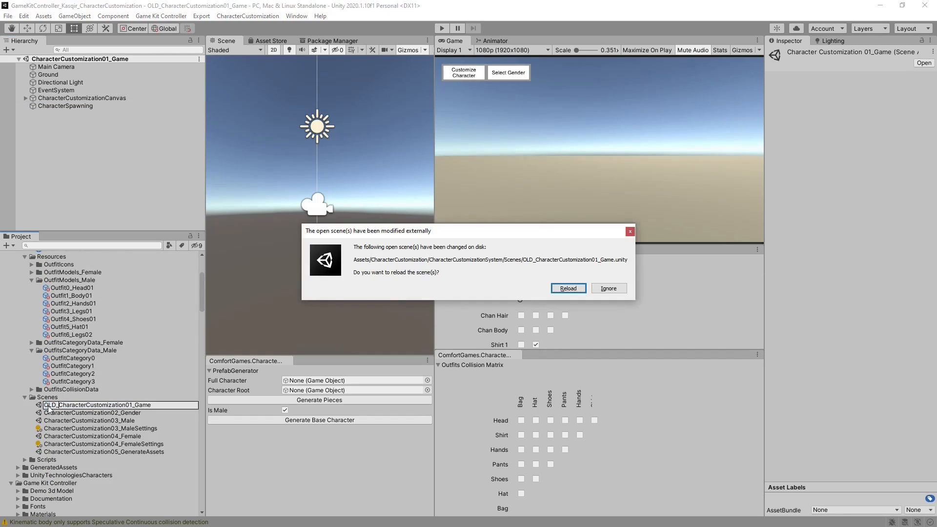
pyautogui.click(567, 289)
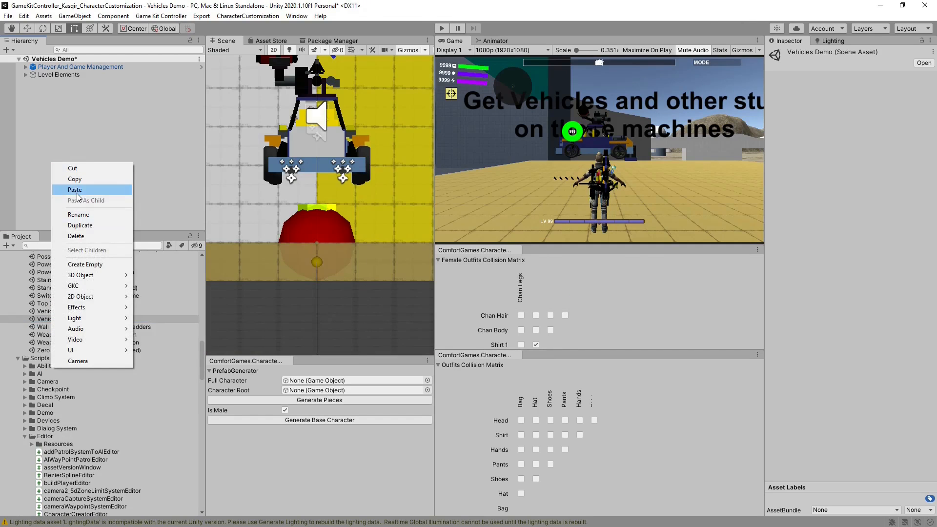
# Step: Paste CharacterCustomizationCanvas into Vehicles Demo under Level Elements' Menus group, then collapse the hierarchy
pyautogui.click(74, 190)
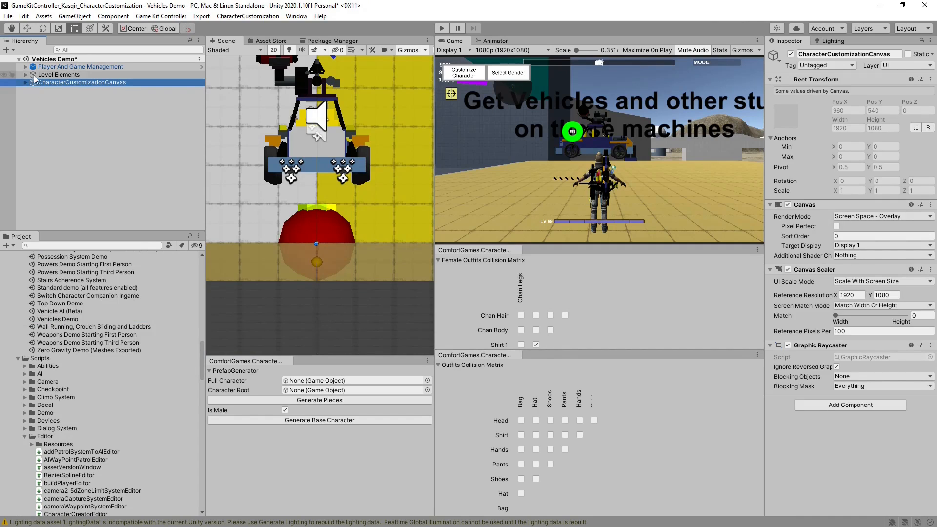
pyautogui.click(125, 50)
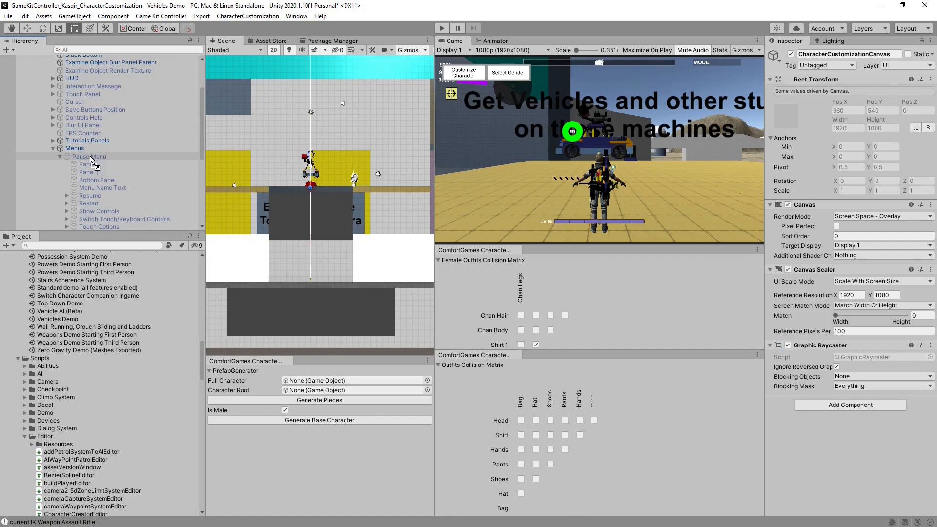
pyautogui.click(89, 156)
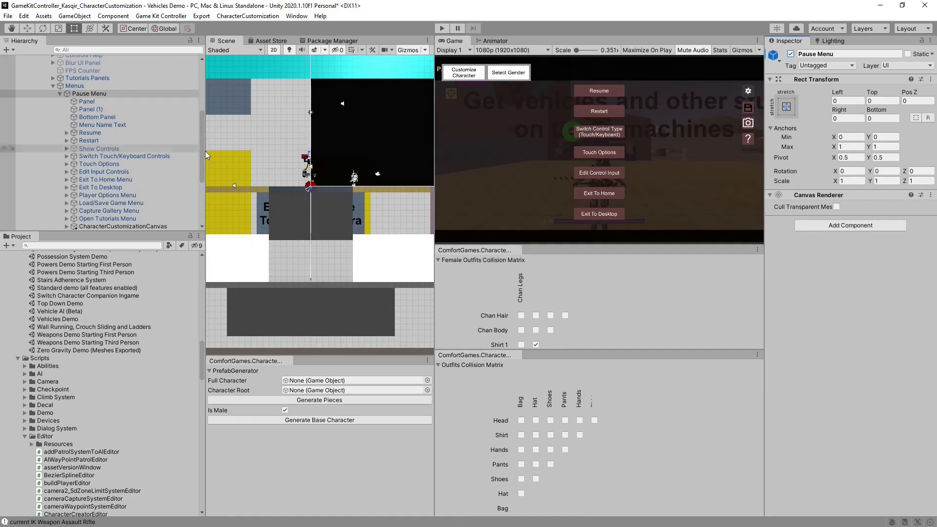
pyautogui.scroll(-3)
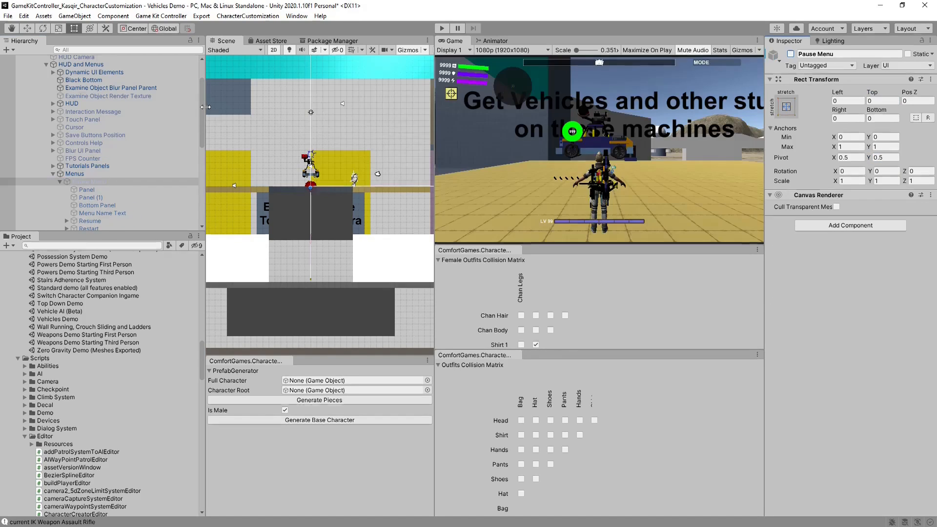
pyautogui.click(441, 28)
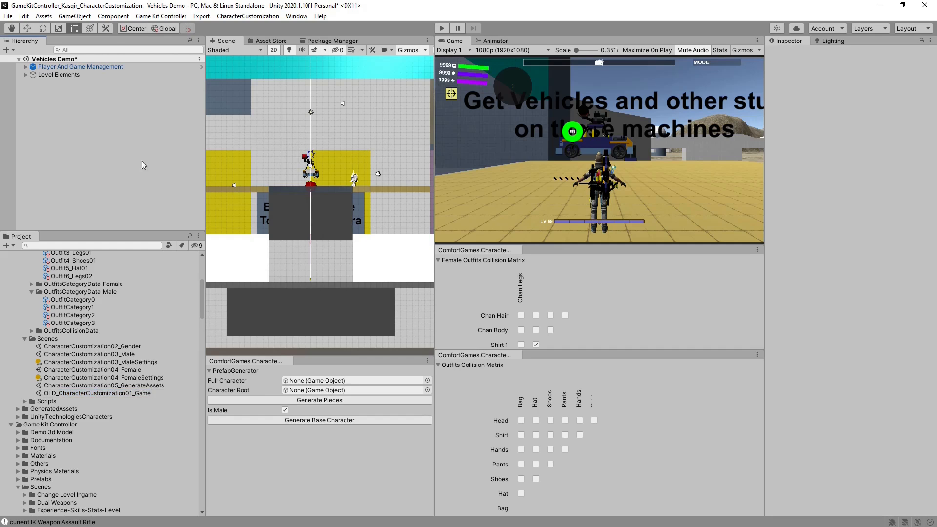
# Step: Save the scene as CharacterCustomization01_Game and check it in the Build Settings scene list
pyautogui.click(8, 16)
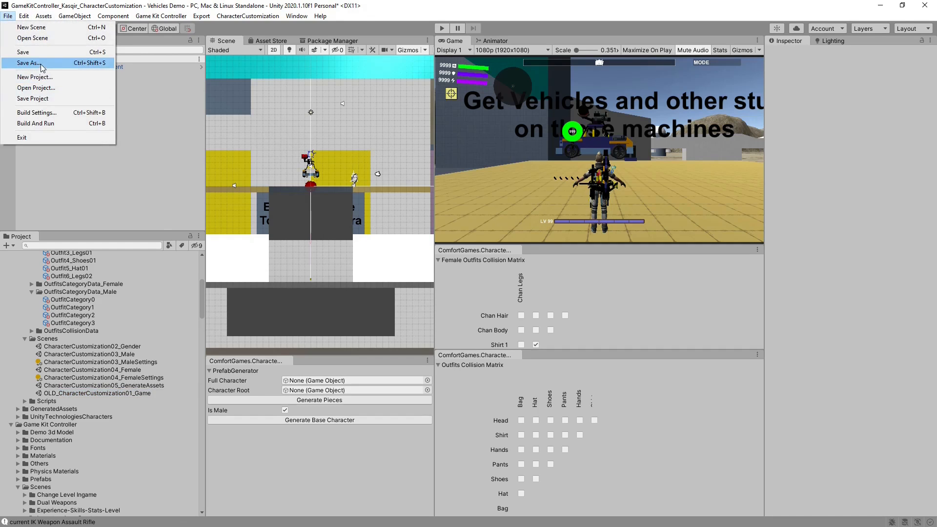
pyautogui.click(27, 62)
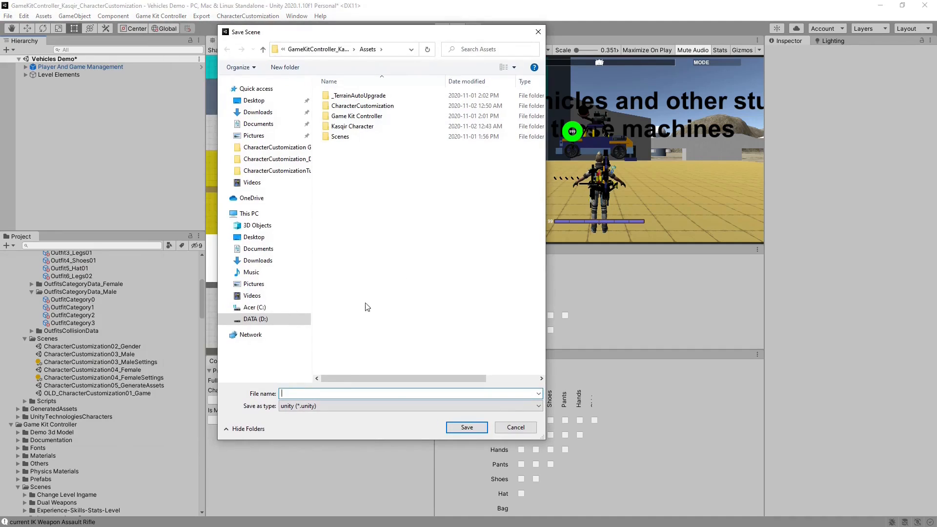
pyautogui.write('CharacterCustomization01_Game')
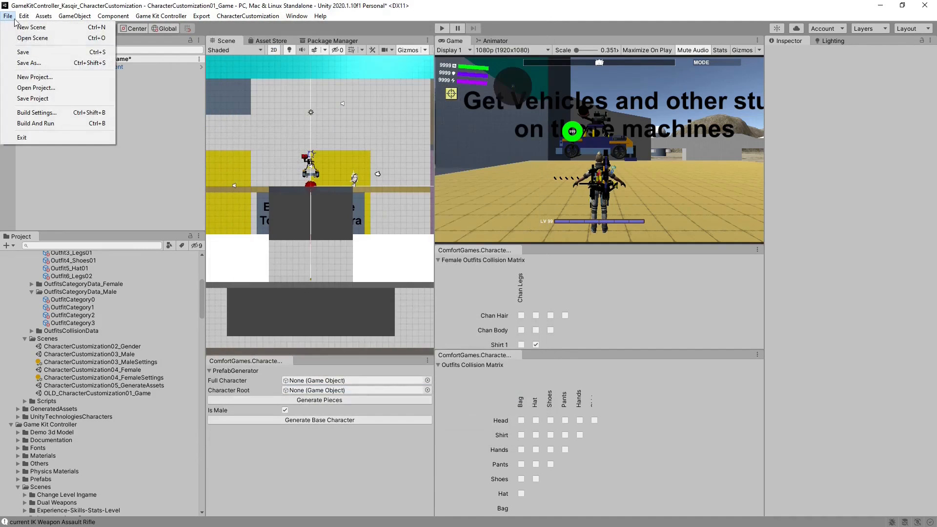
pyautogui.click(36, 112)
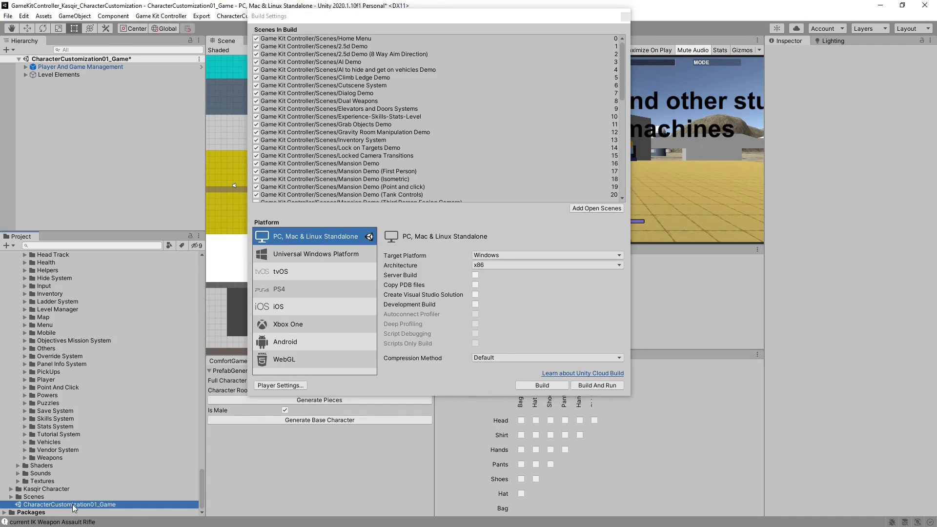
pyautogui.click(625, 16)
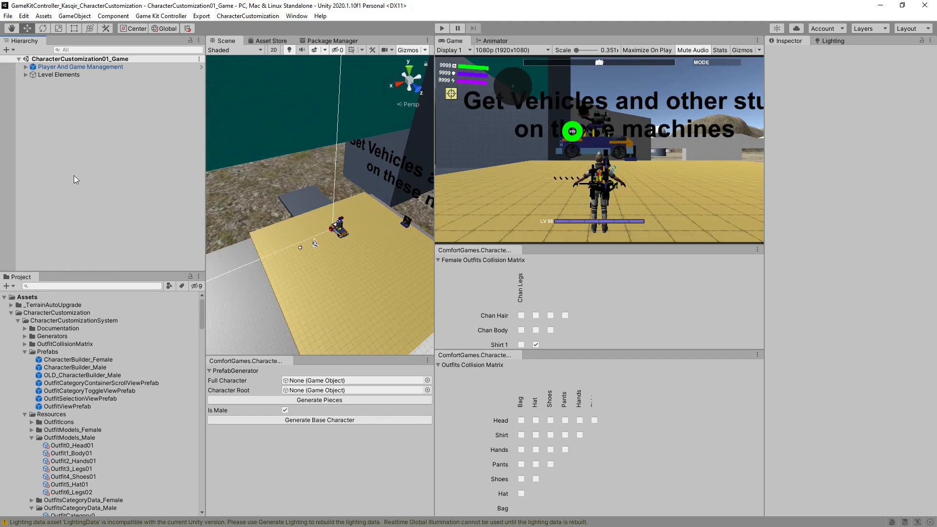
# Step: Disable Player And Game Management and create a player from the CharacterBuilder_Female prefab via Create New Character
pyautogui.click(80, 66)
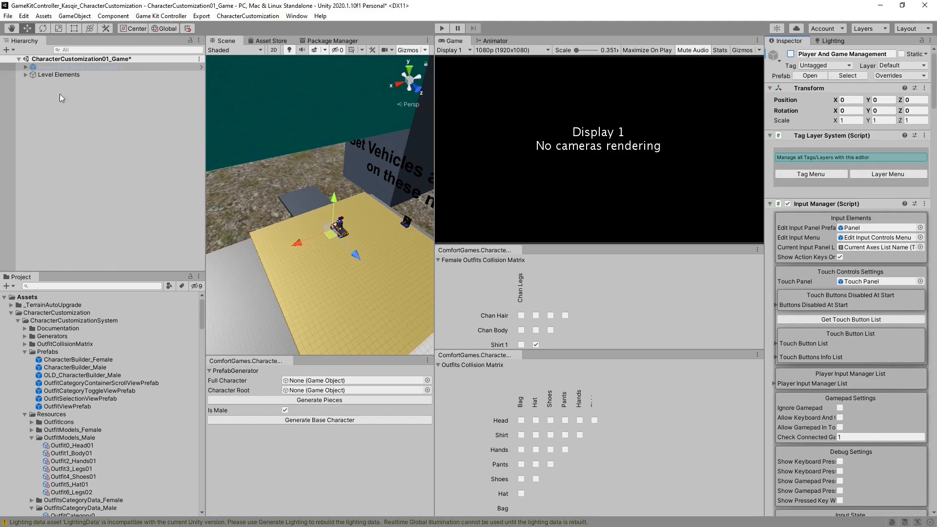
pyautogui.moveTo(86, 38)
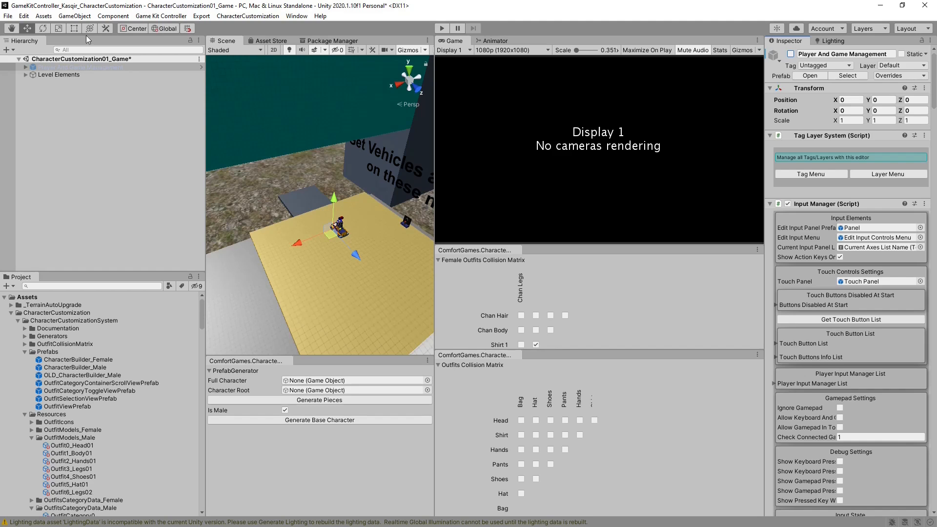
pyautogui.click(161, 16)
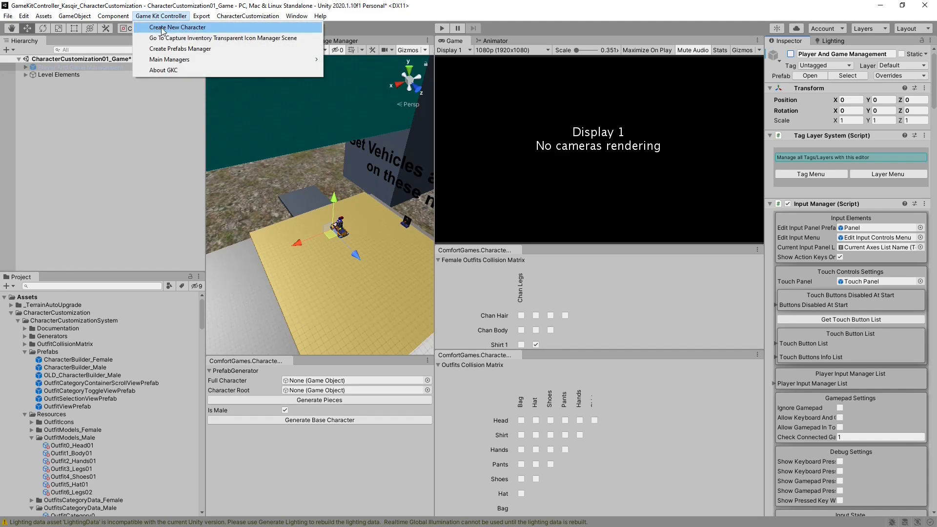
pyautogui.click(176, 28)
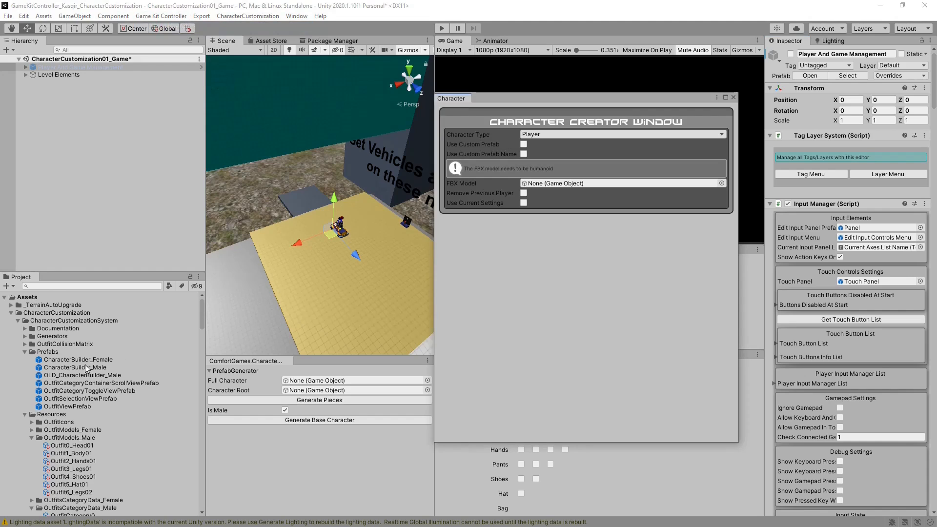
pyautogui.click(598, 182)
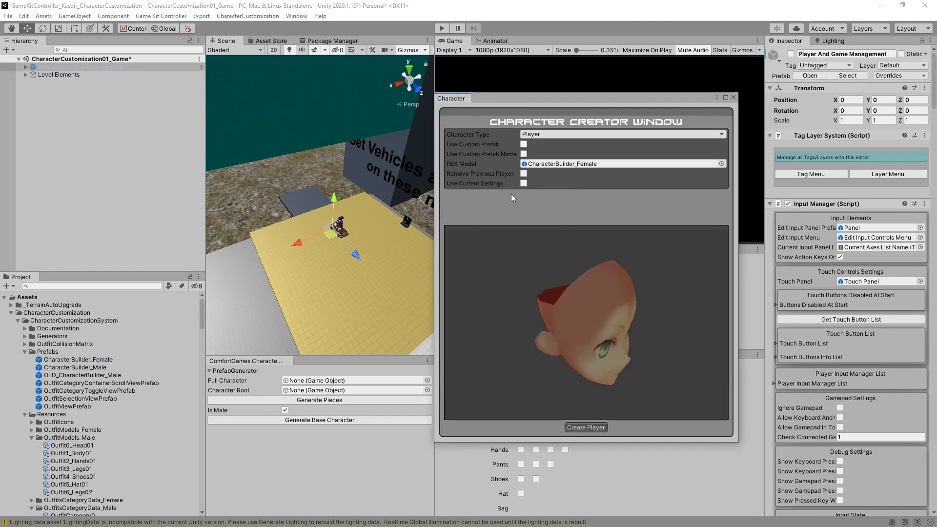
pyautogui.click(585, 426)
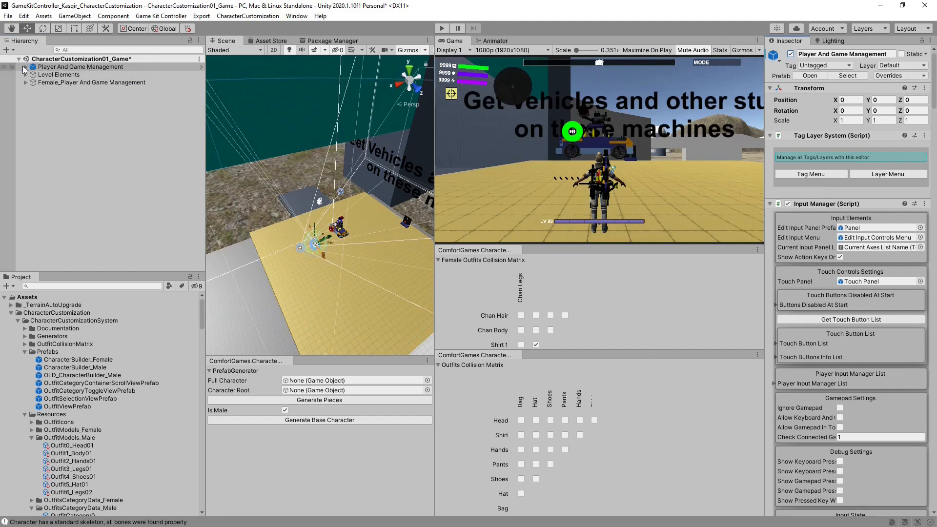
# Step: Paste CharacterCustomizationCanvas into the female player's Pause Menu and start a play-test
pyautogui.click(23, 66)
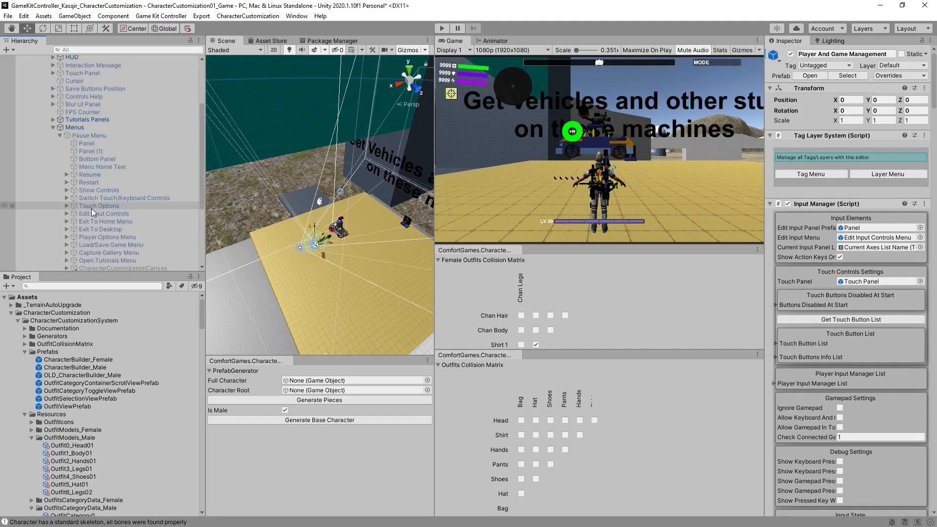
pyautogui.click(123, 239)
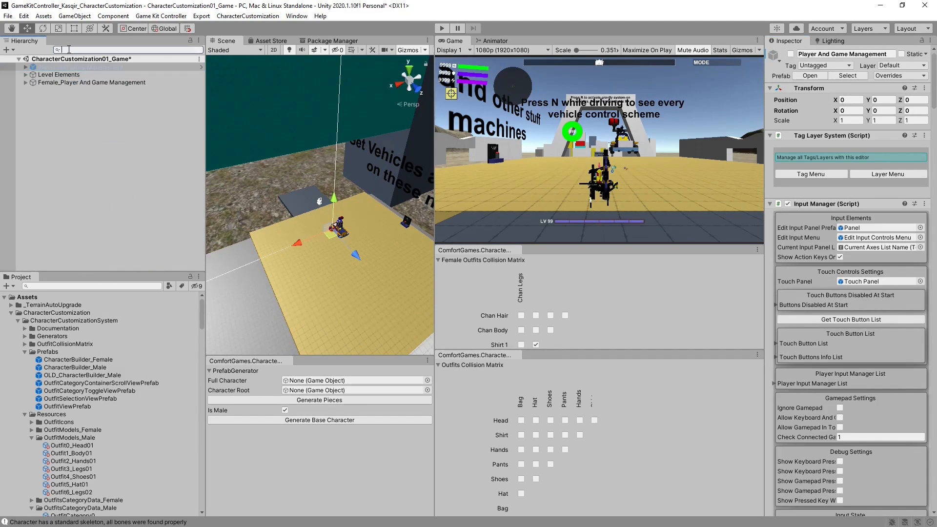
pyautogui.write('pause')
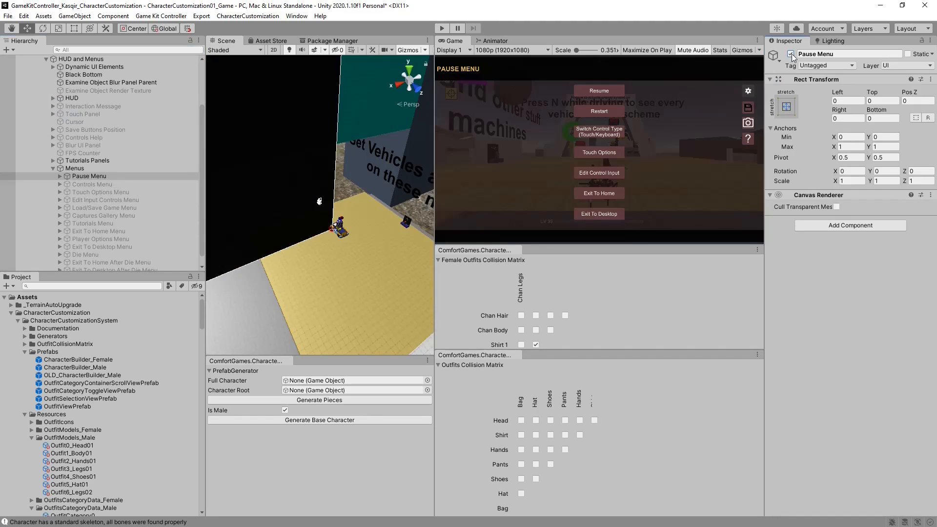
pyautogui.rightClick(89, 175)
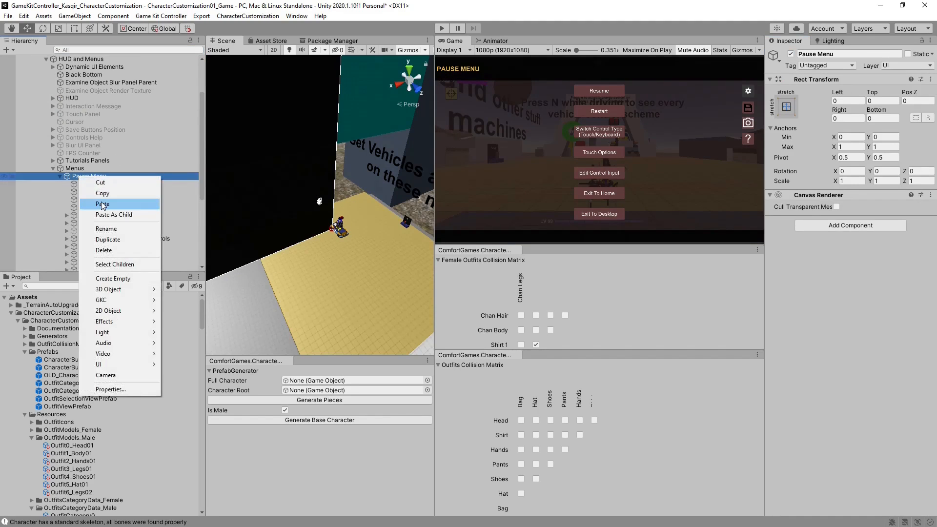
pyautogui.click(103, 204)
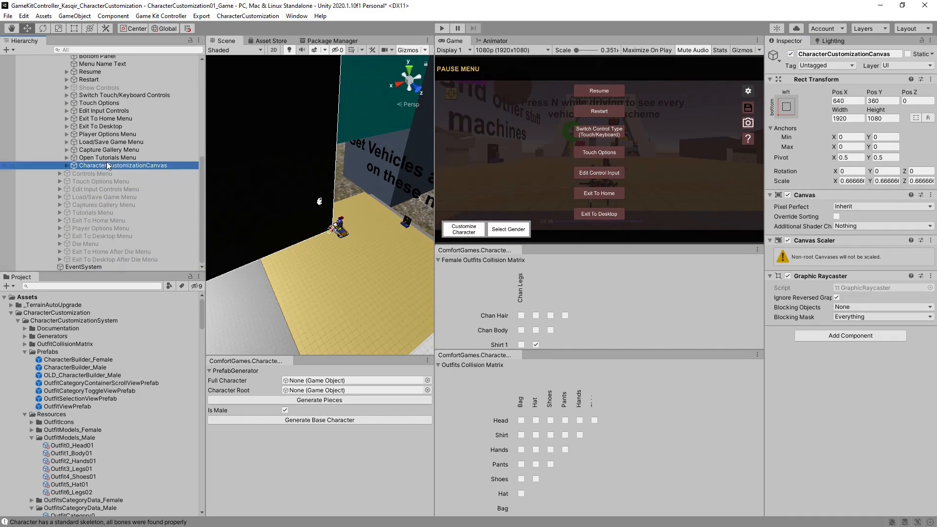
pyautogui.scroll(3)
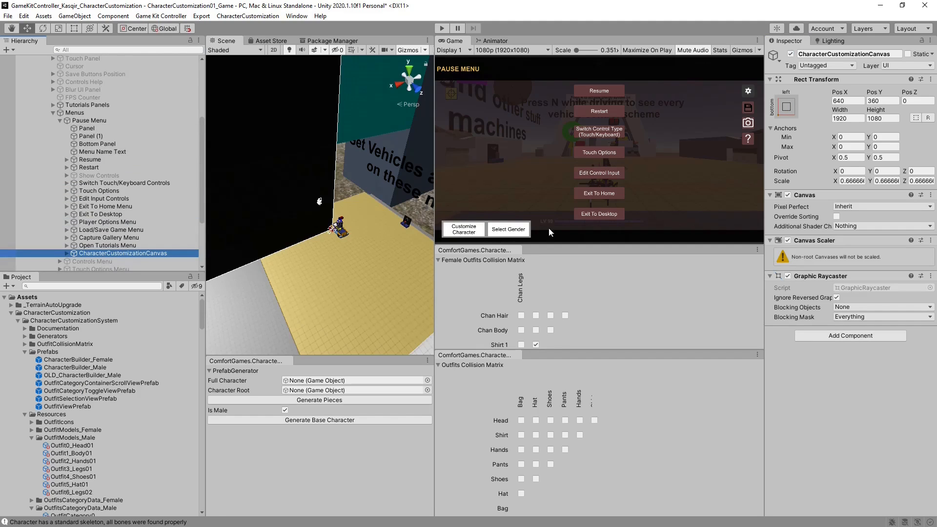
pyautogui.click(89, 120)
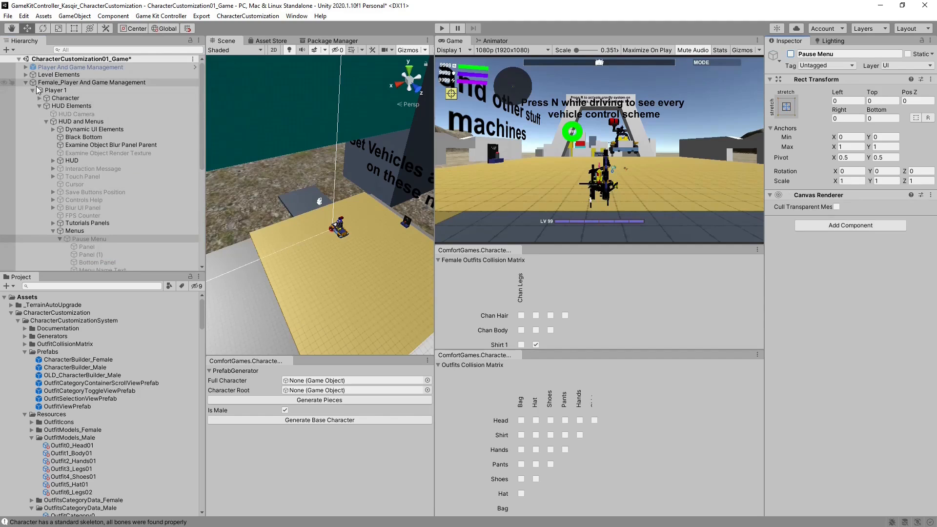
pyautogui.click(26, 68)
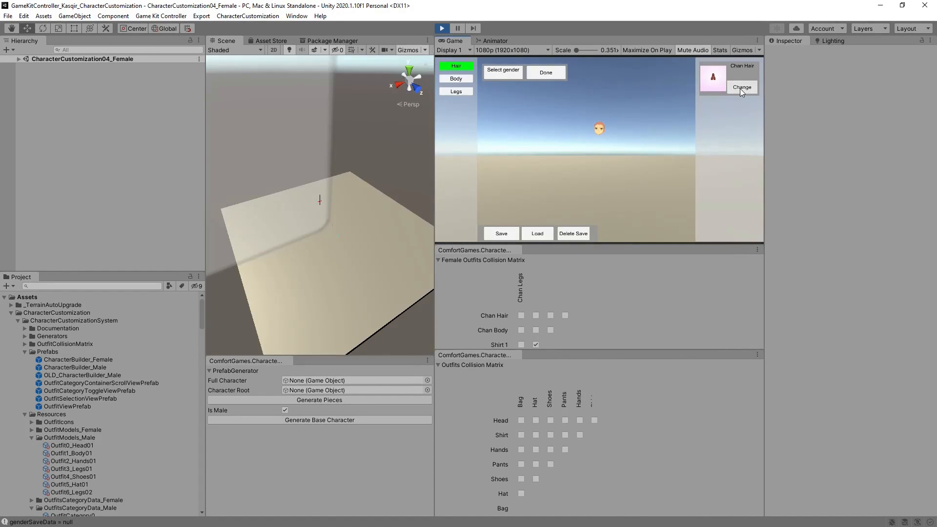
# Step: In play, swap the female character's hair and shirt pieces, return, and reopen Customize Character for body outfits
pyautogui.click(456, 78)
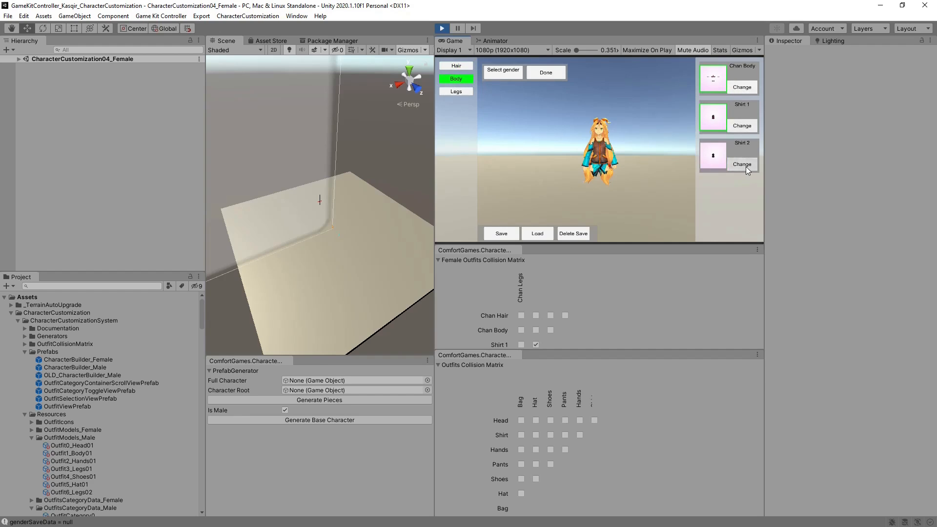
pyautogui.click(456, 91)
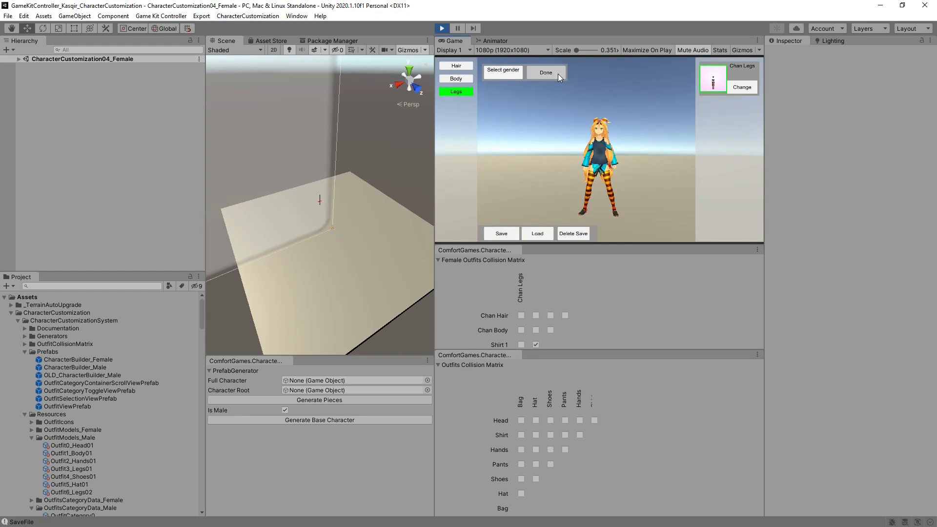
pyautogui.click(545, 72)
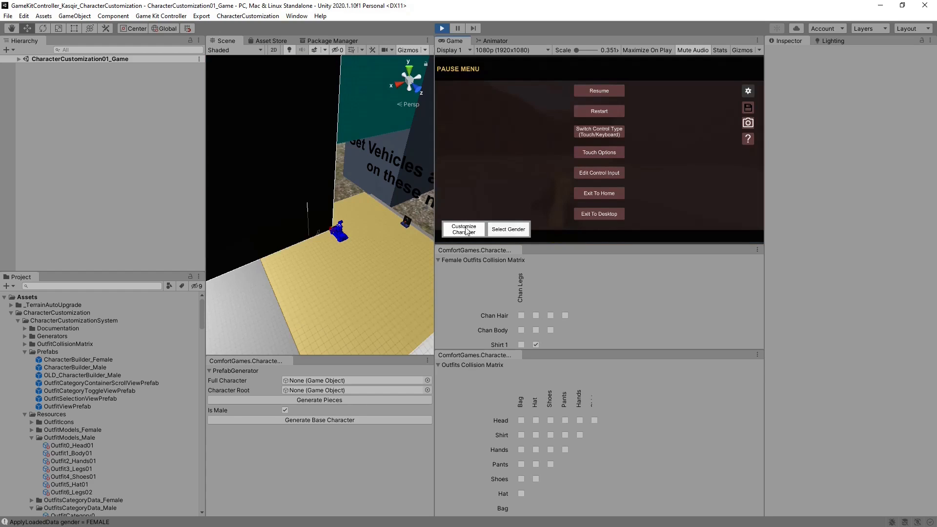
pyautogui.click(463, 228)
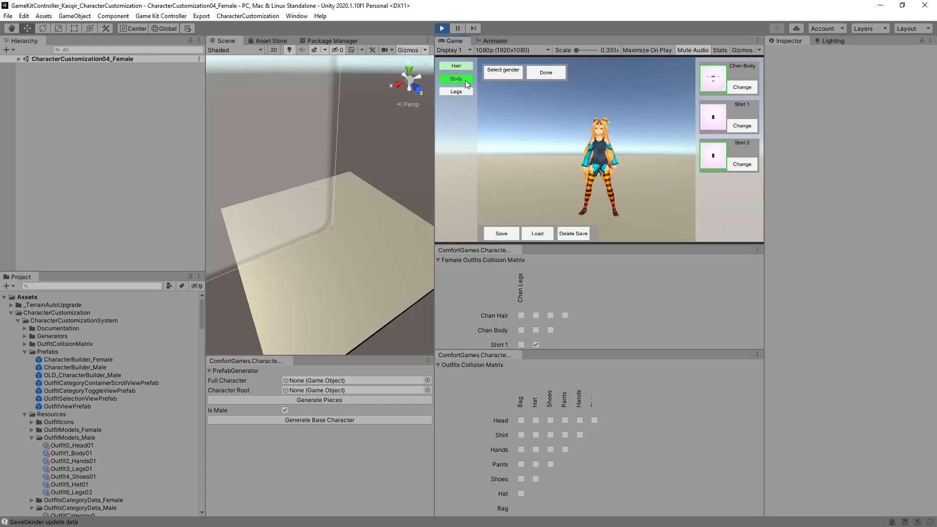
pyautogui.click(456, 78)
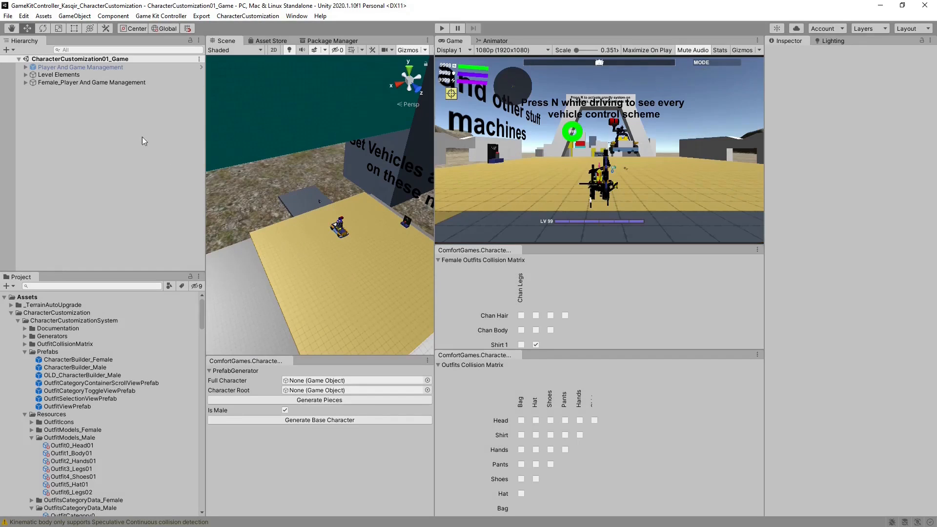
pyautogui.moveTo(371, 157)
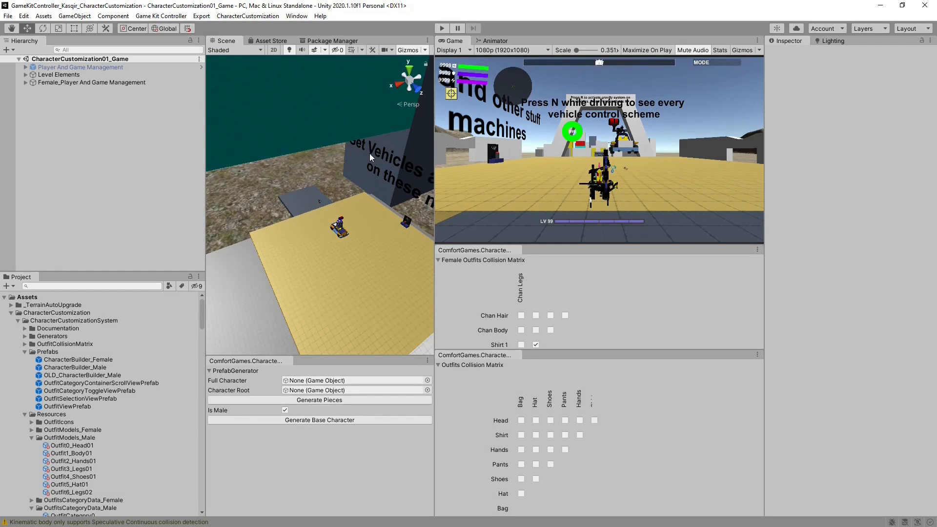
pyautogui.moveTo(544, 128)
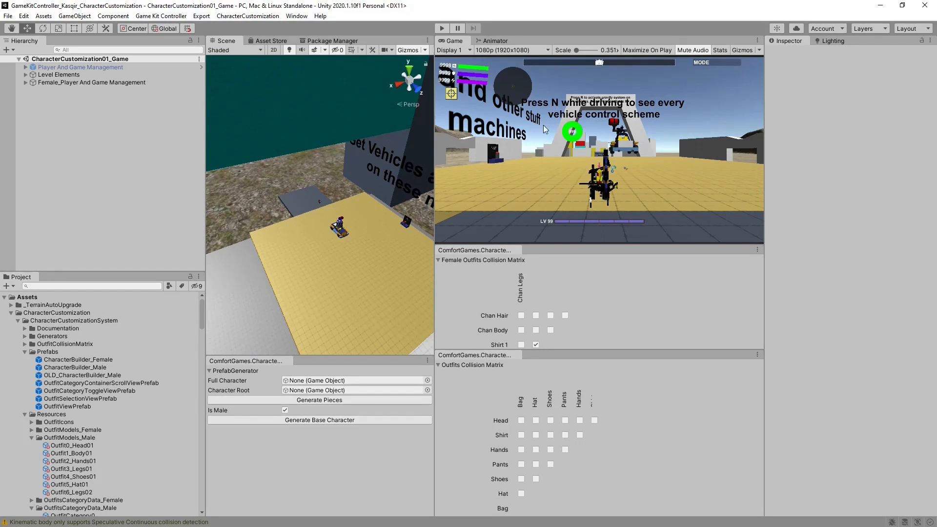
pyautogui.moveTo(572, 156)
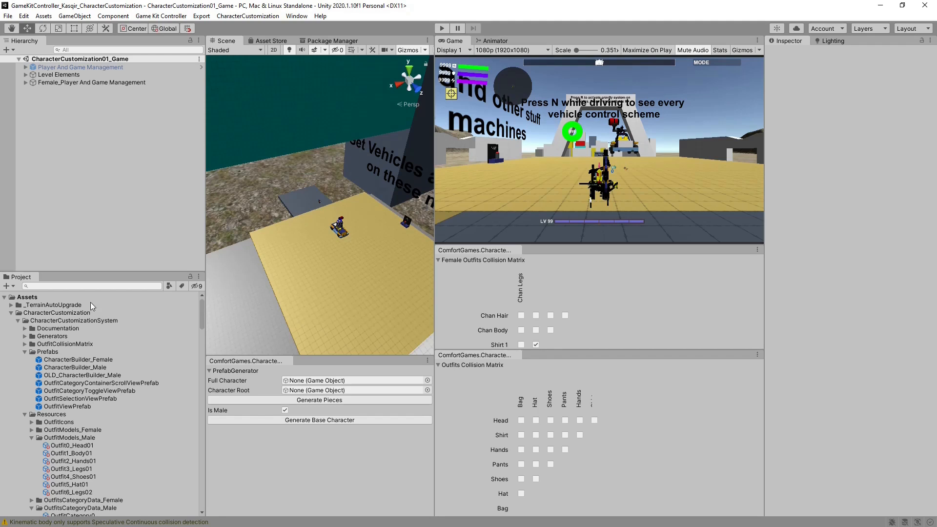
pyautogui.moveTo(152, 238)
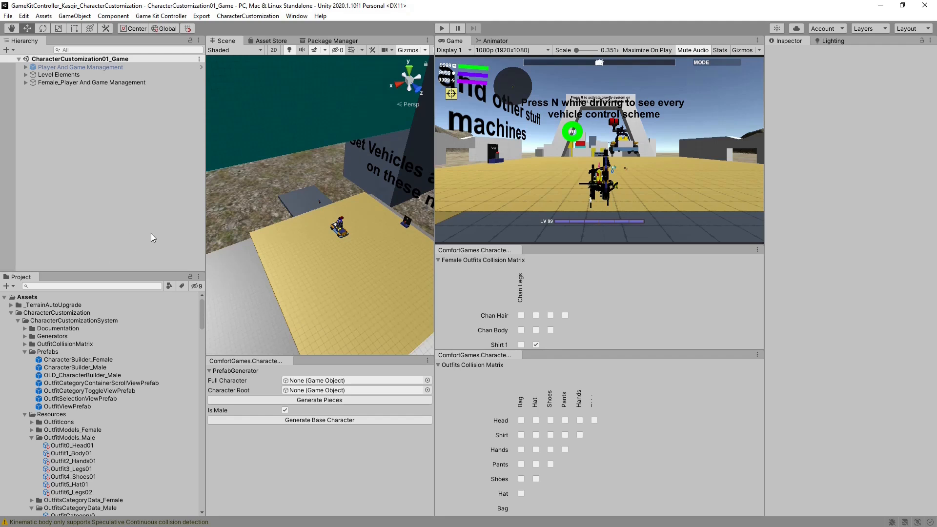
# Step: Create a player from the CharacterBuilder_Male prefab and rename it Male_Player And Game Management
pyautogui.click(76, 367)
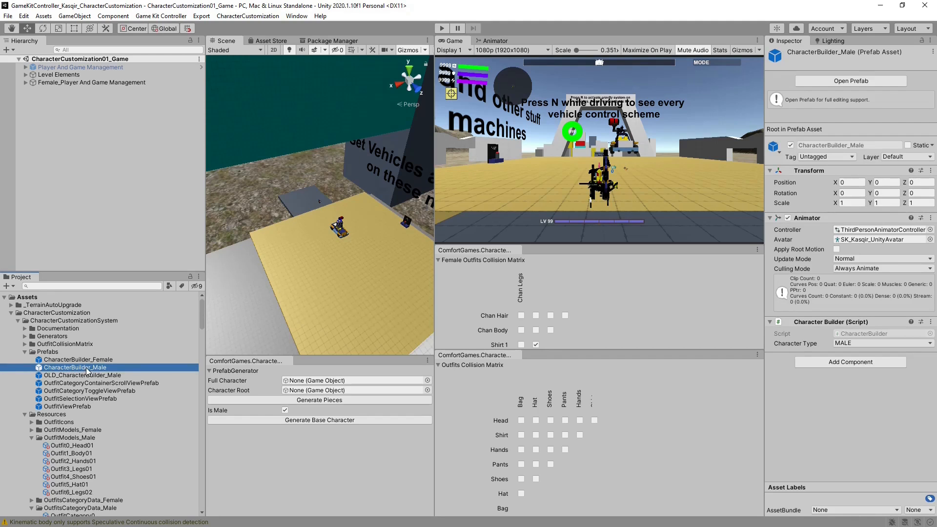
pyautogui.click(91, 82)
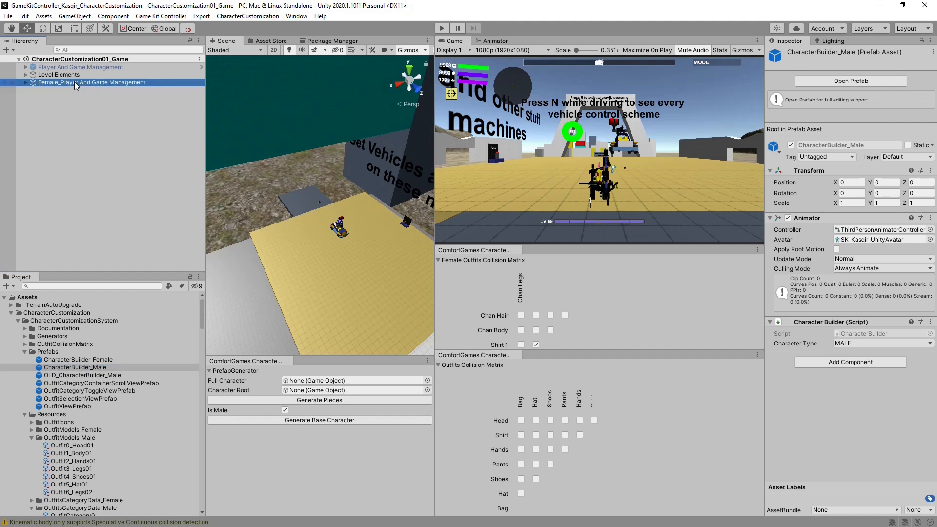
pyautogui.click(161, 16)
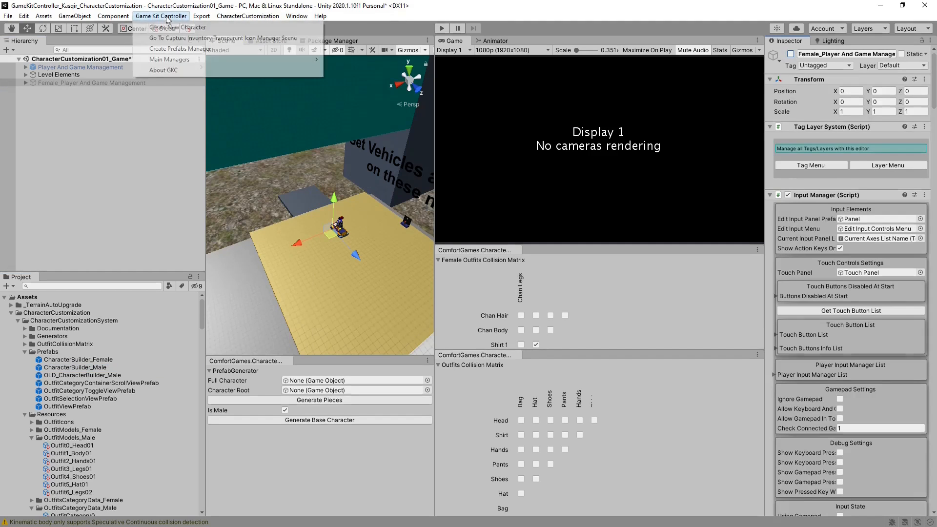
pyautogui.click(176, 27)
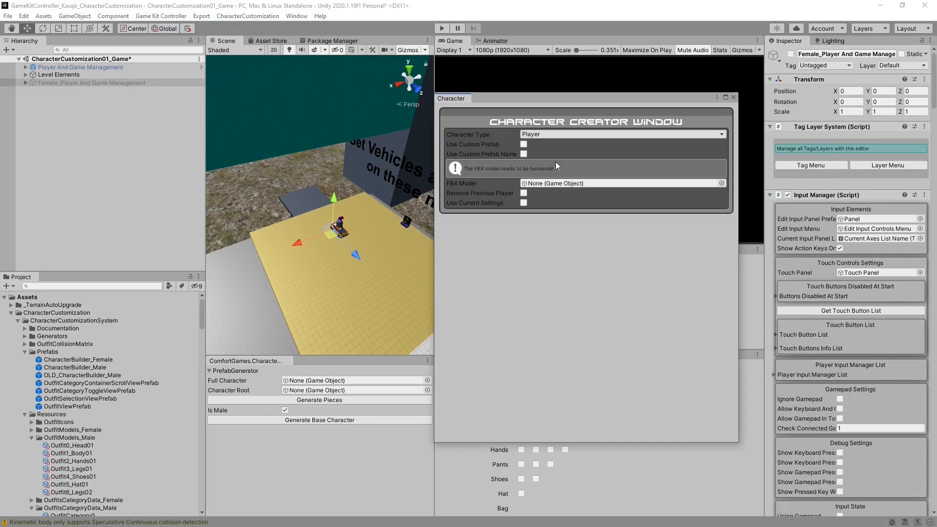
pyautogui.click(622, 183)
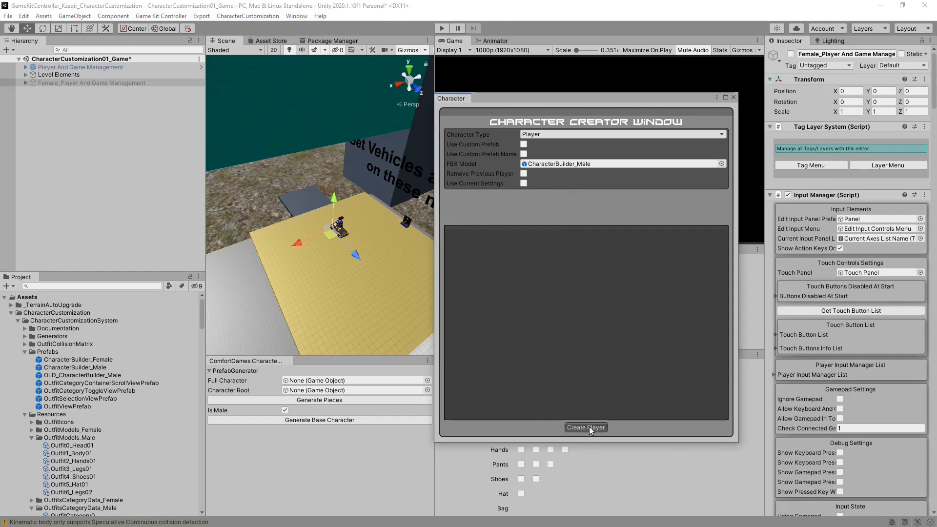
pyautogui.click(586, 427)
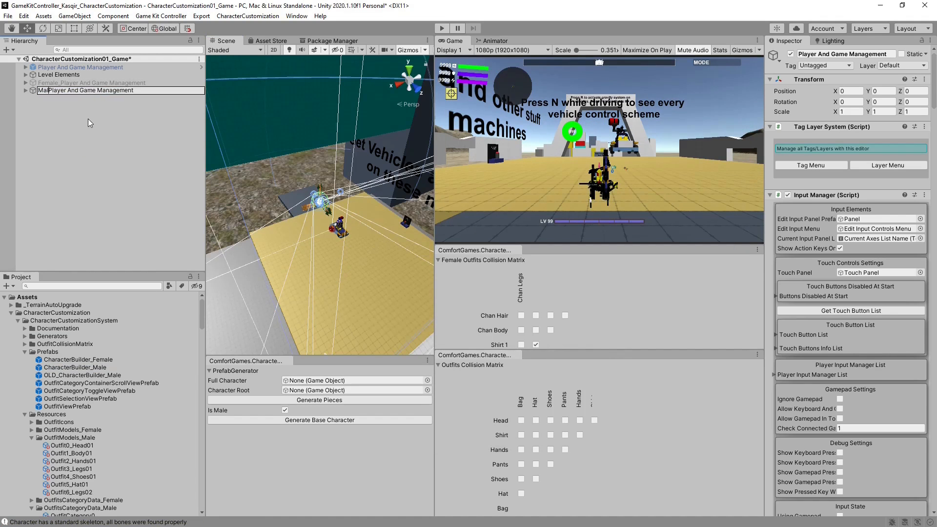
pyautogui.click(26, 82)
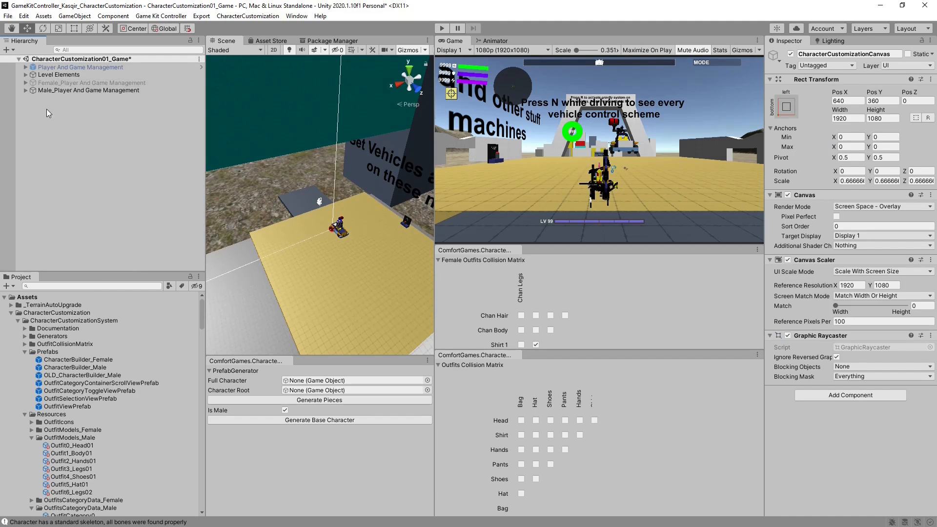
# Step: Move CharacterCustomizationCanvas under the male player's Pause Menu and collapse the hierarchy
pyautogui.write('pause')
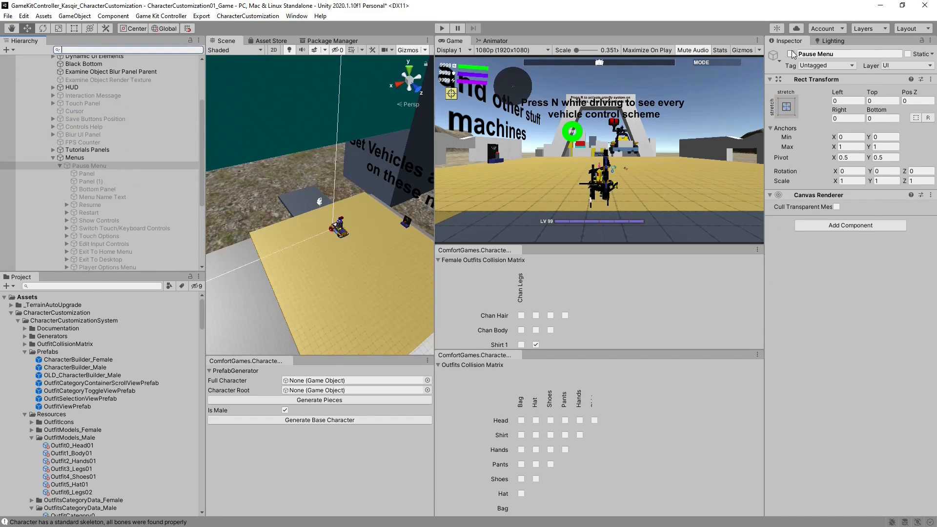
pyautogui.rightClick(84, 79)
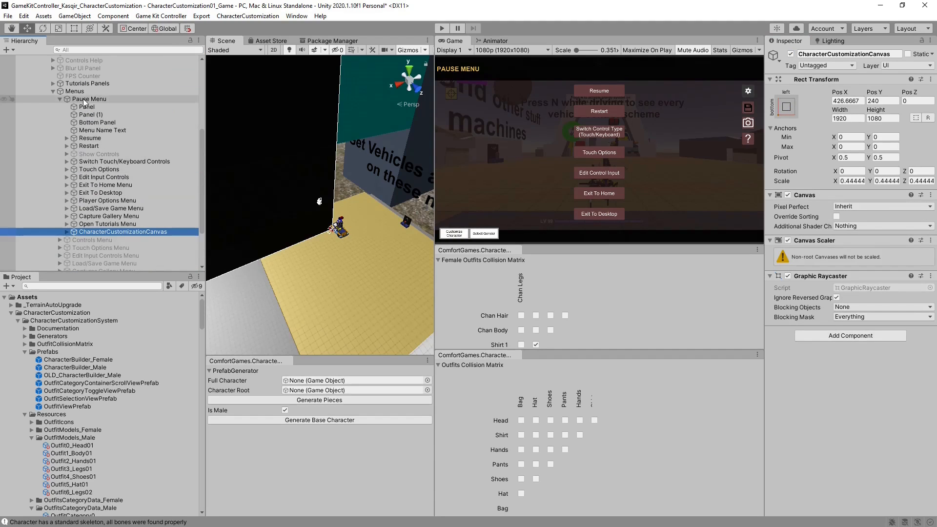
pyautogui.click(89, 99)
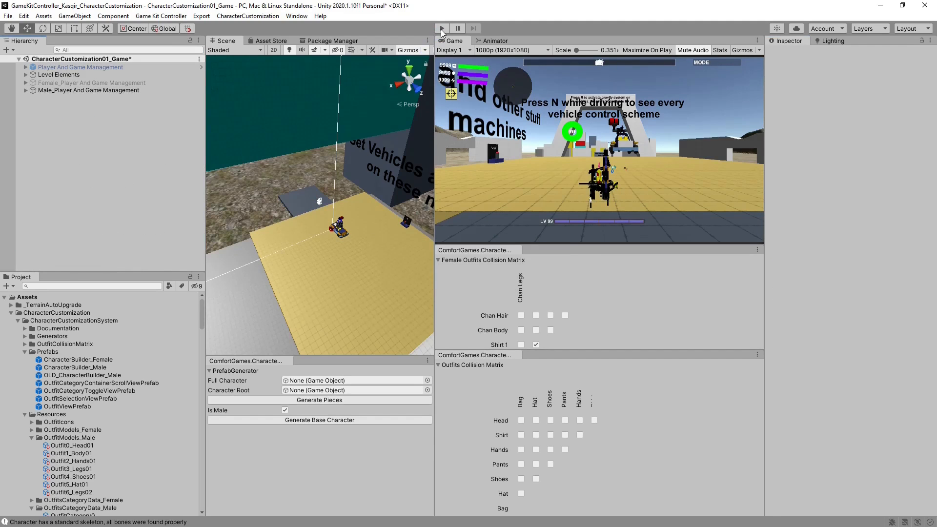
# Step: Run the scene, enter Customize Character from the pause menu and switch to the male character
pyautogui.click(442, 28)
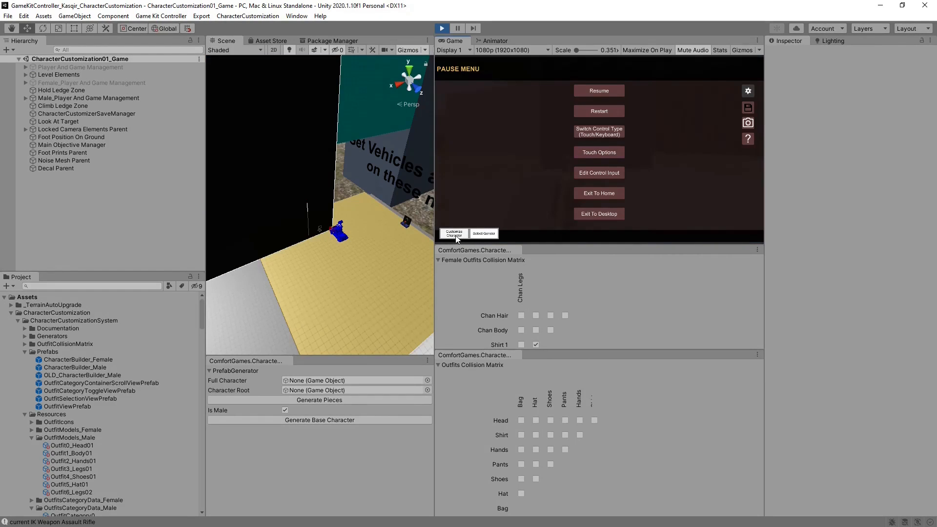
pyautogui.click(453, 233)
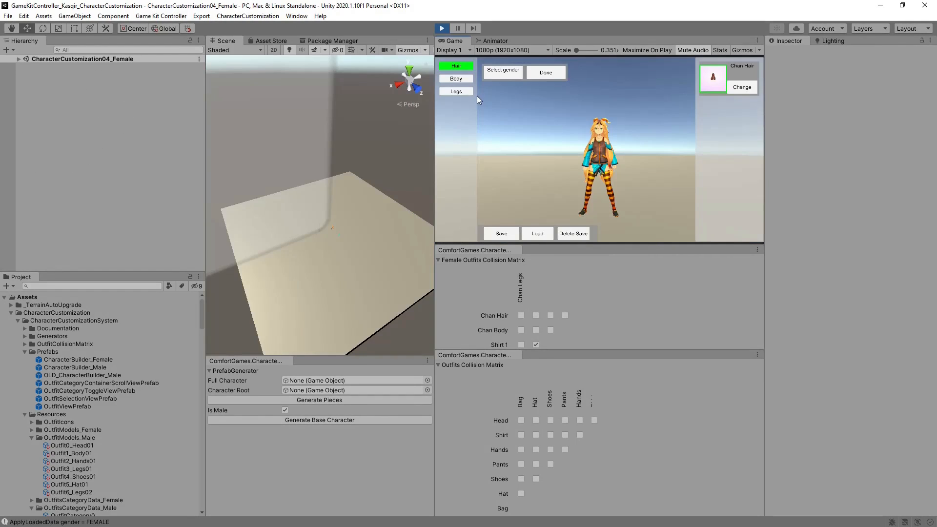
pyautogui.click(503, 72)
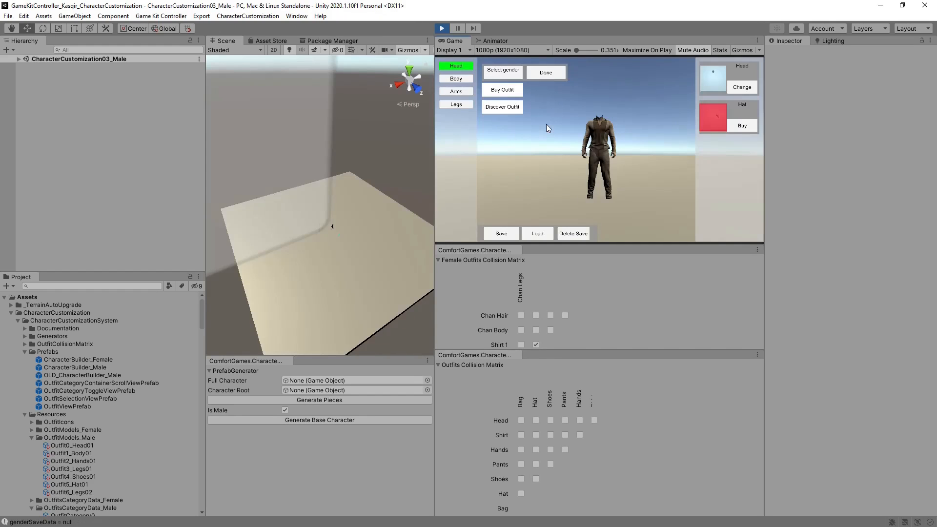
# Step: Browse body, head and leg outfits, give him the long dreadlock hair, and save the outfit
pyautogui.click(456, 78)
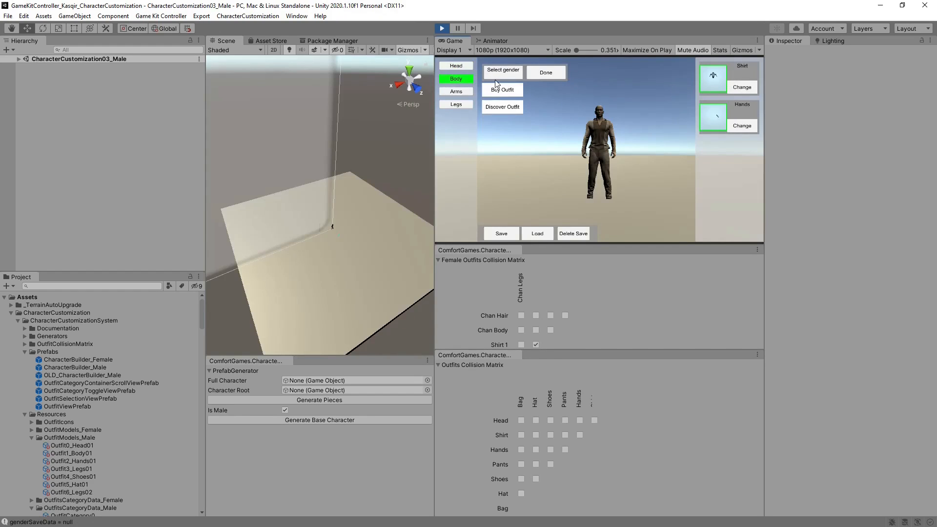
pyautogui.click(456, 65)
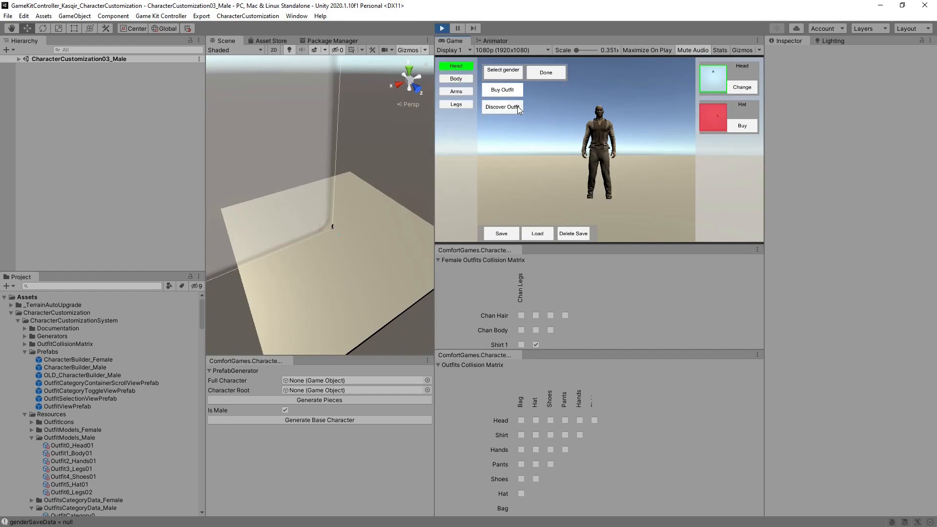
pyautogui.click(456, 92)
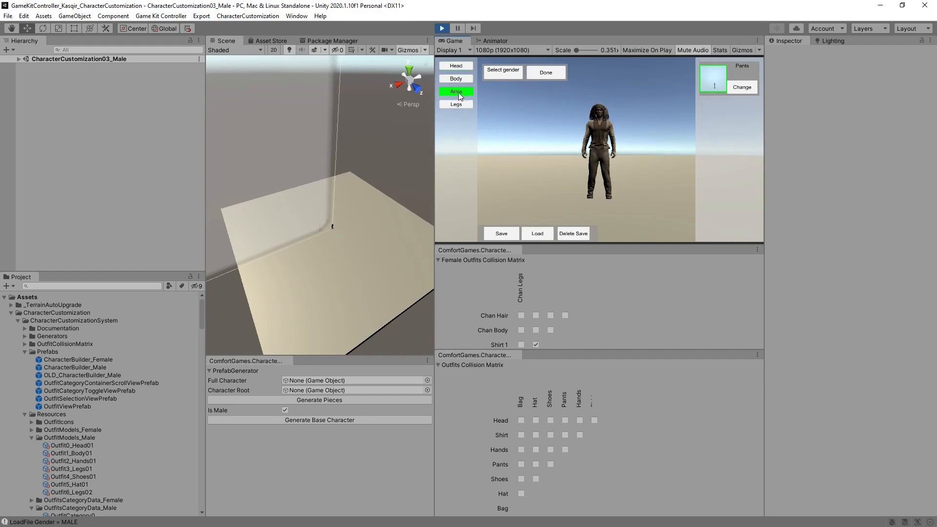
pyautogui.click(455, 104)
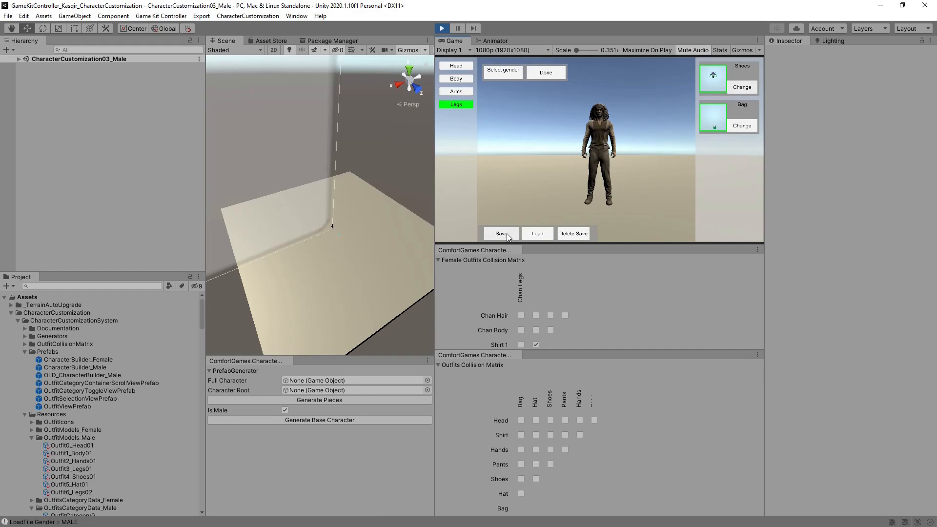
pyautogui.click(536, 233)
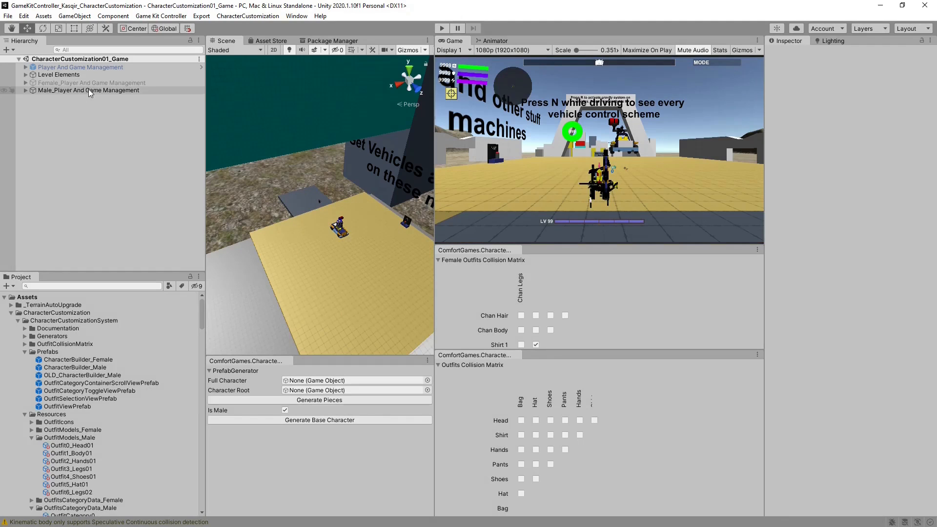
# Step: Copy CharacterSpawning from OLD_CharacterCustomization01_Game into the game scene beside the player objects
pyautogui.click(91, 82)
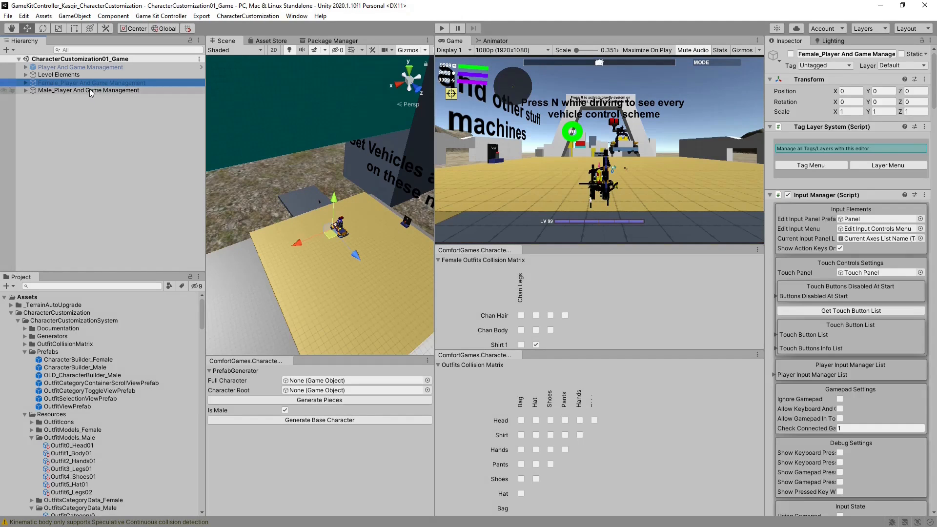
pyautogui.moveTo(89, 96)
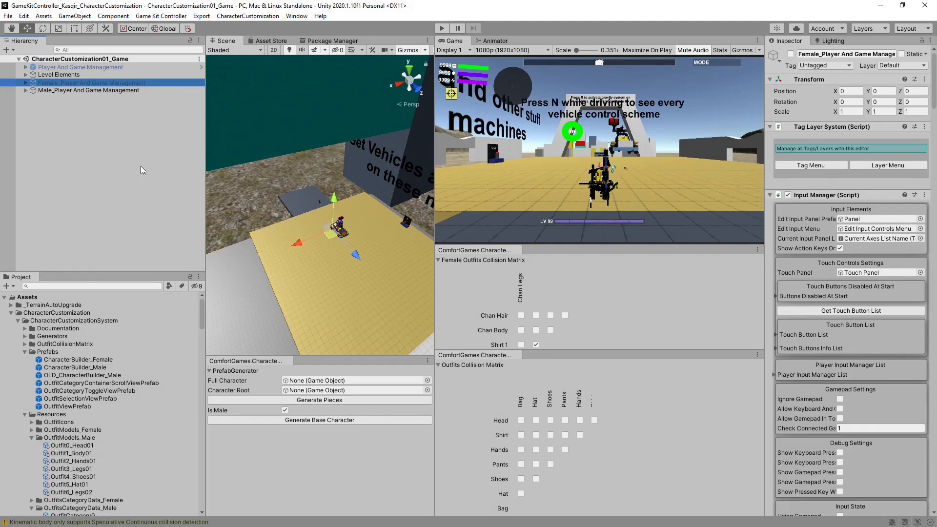
pyautogui.scroll(-3)
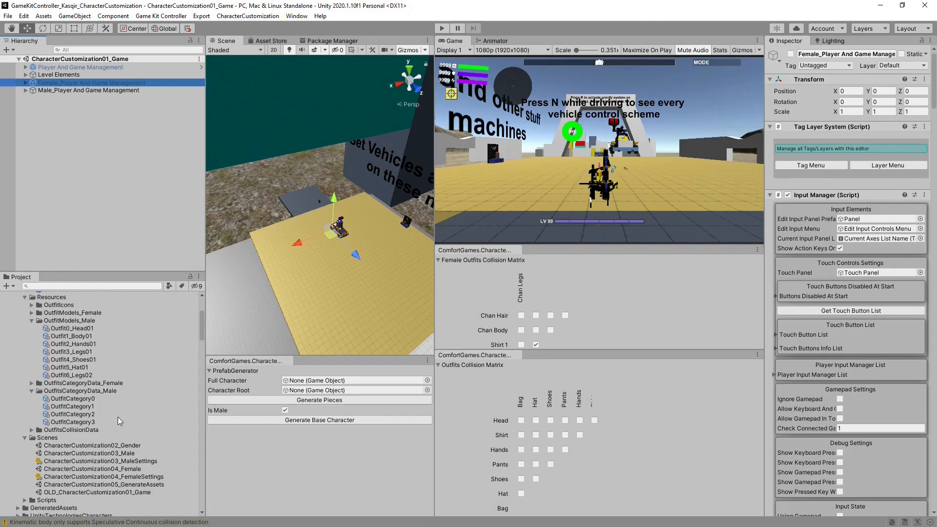
pyautogui.doubleClick(102, 492)
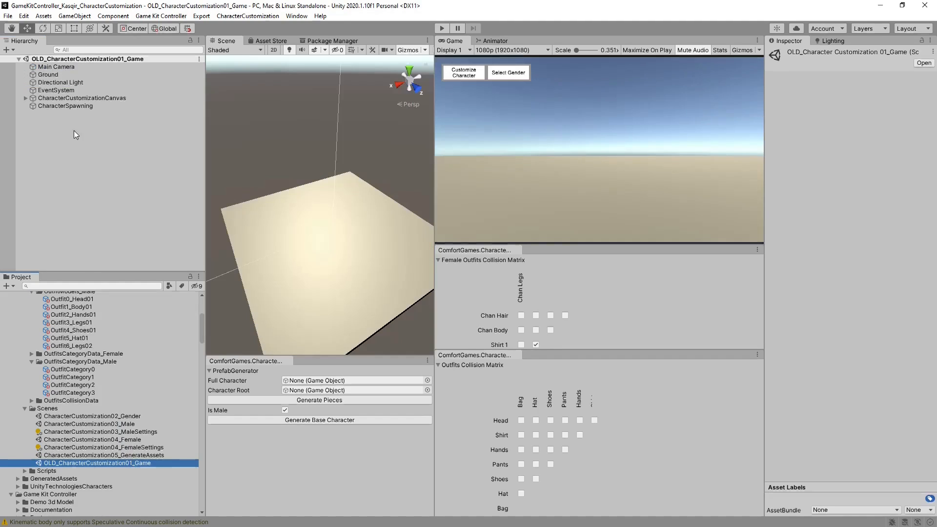
pyautogui.click(65, 105)
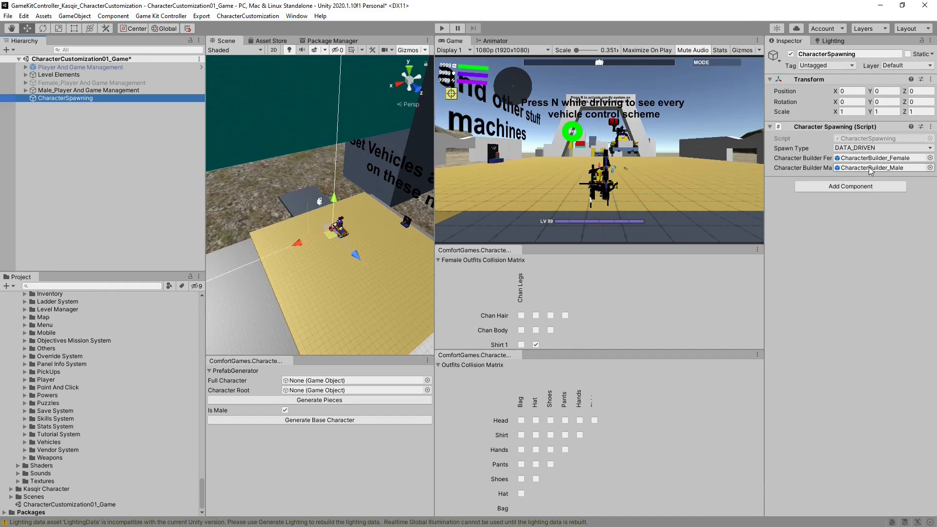
pyautogui.moveTo(856, 169)
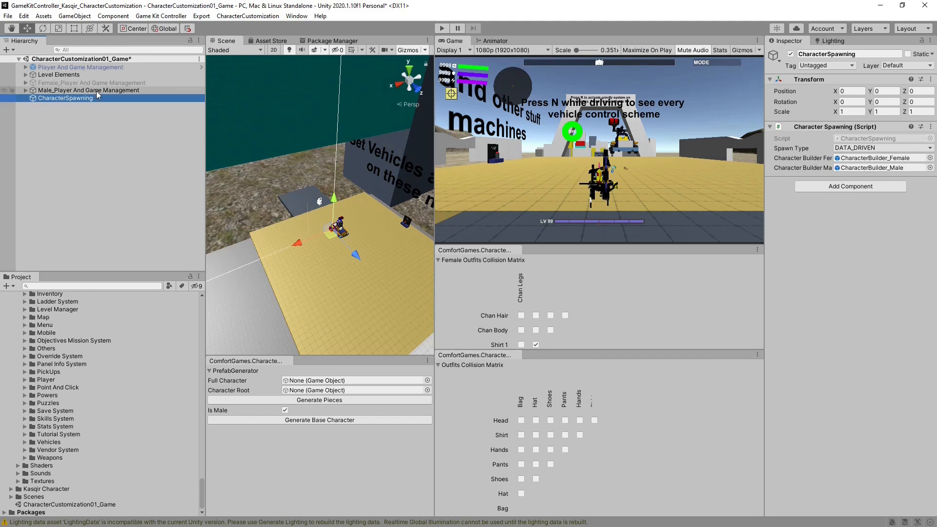
pyautogui.click(91, 82)
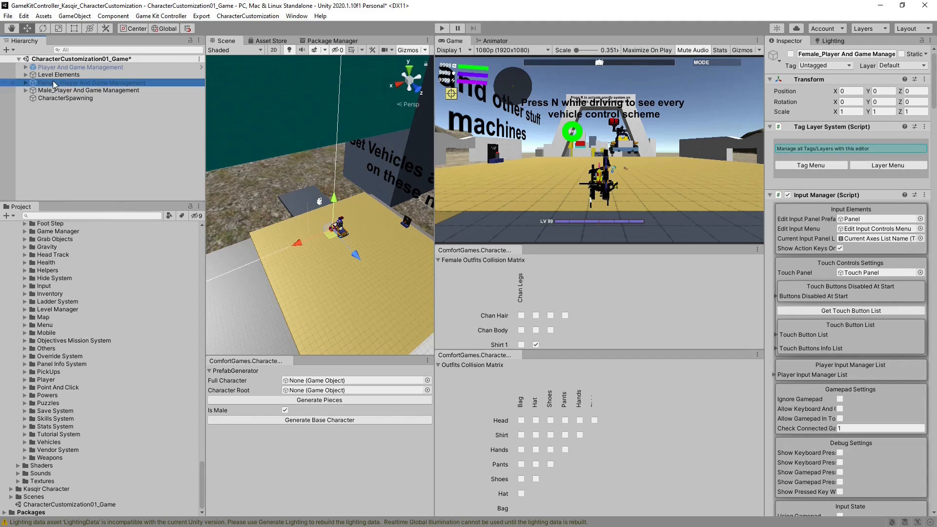
# Step: Turn Female_ and Male_Player And Game Management into prefab assets in the Project
pyautogui.click(90, 82)
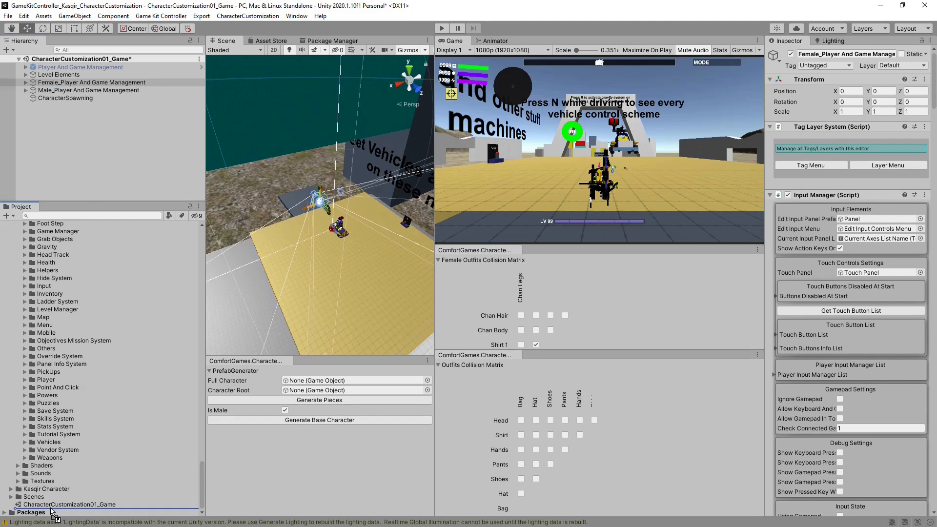
pyautogui.click(87, 90)
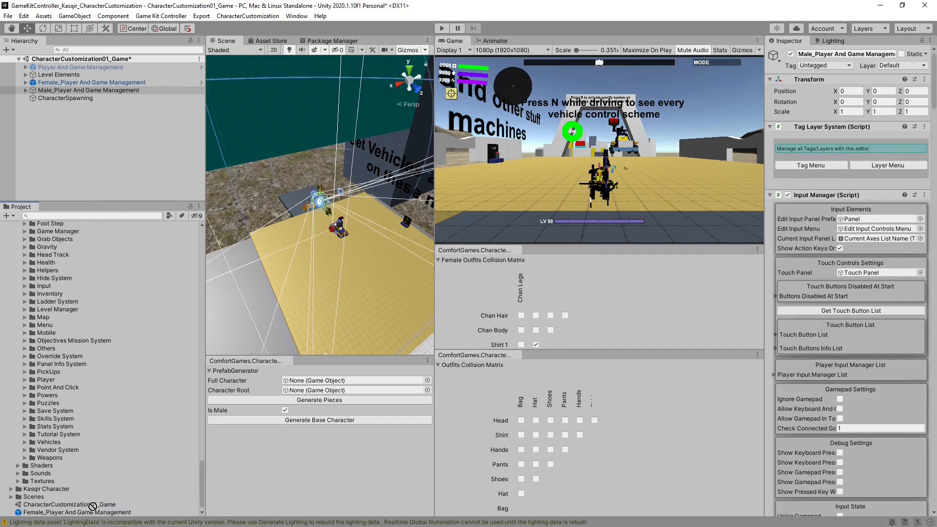
pyautogui.click(88, 90)
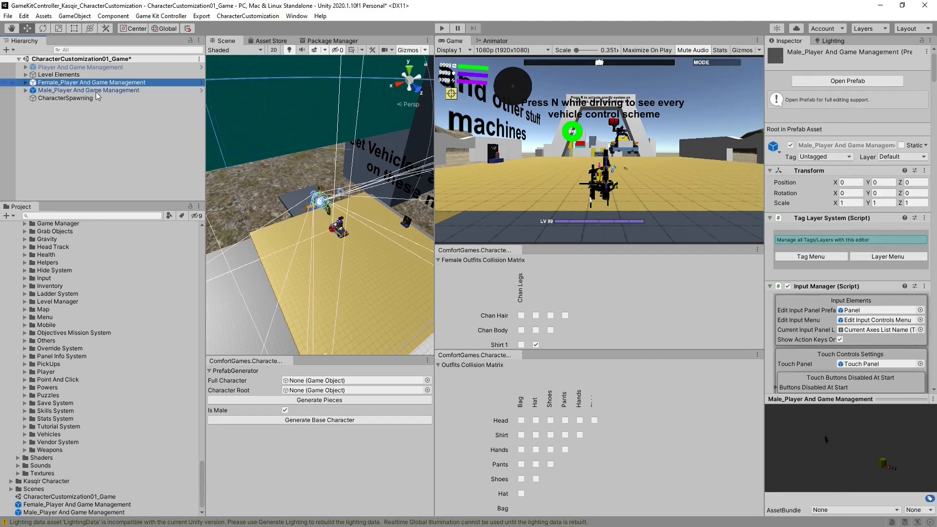
# Step: Delete both gendered player objects and the original Player And Game Management, then run the scene
pyautogui.click(88, 90)
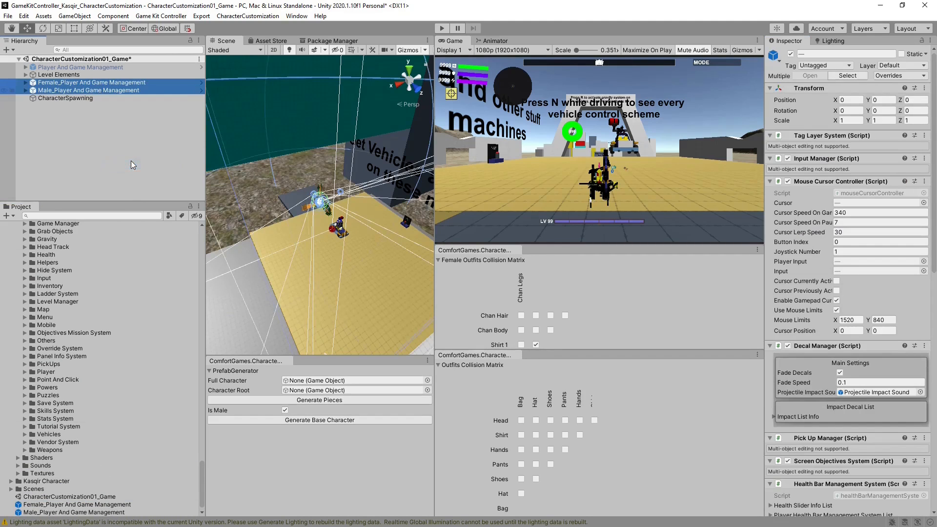
pyautogui.click(79, 67)
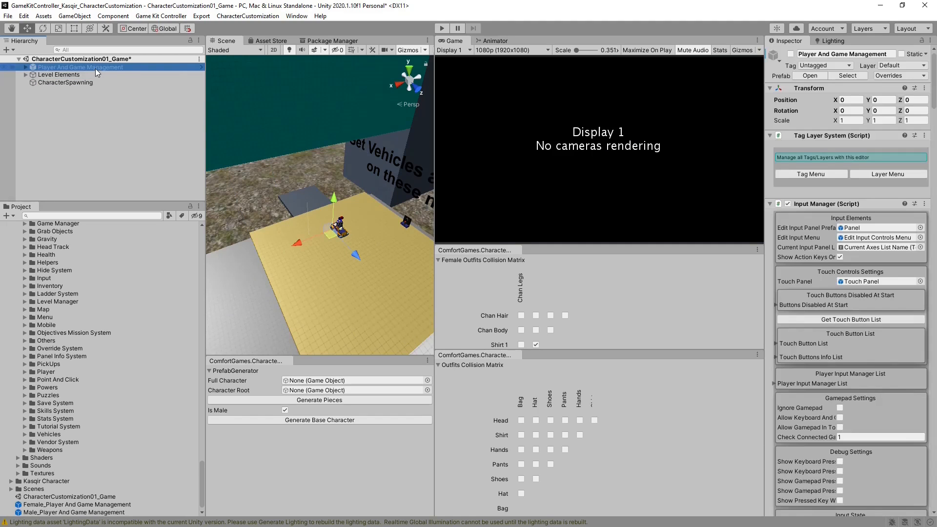
pyautogui.moveTo(137, 143)
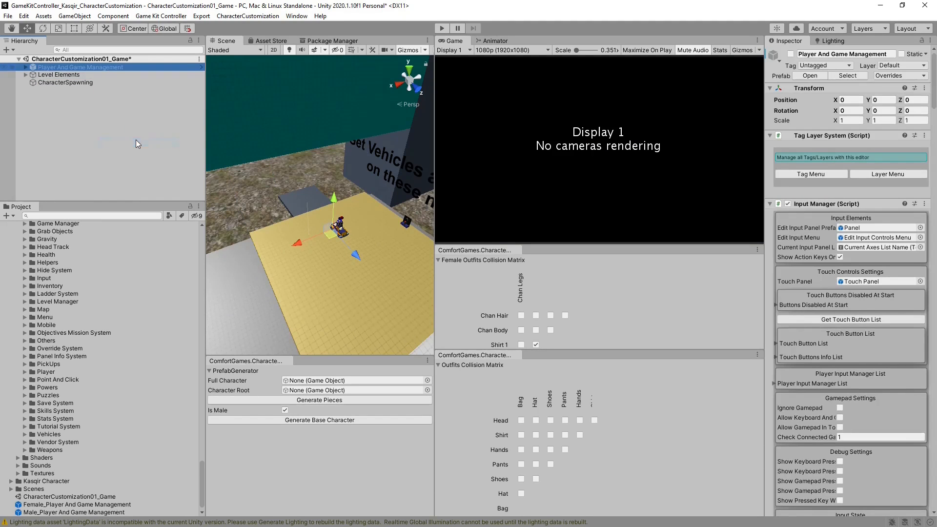
pyautogui.click(64, 76)
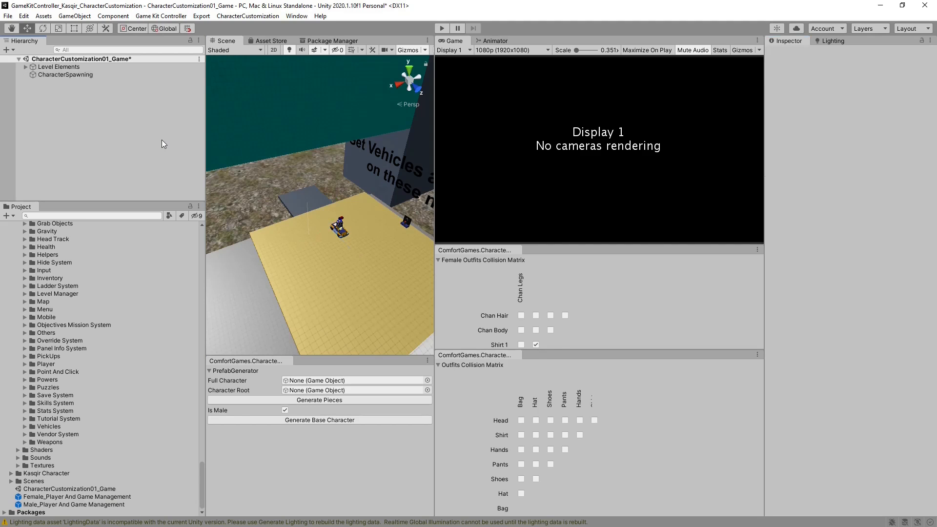
pyautogui.click(442, 28)
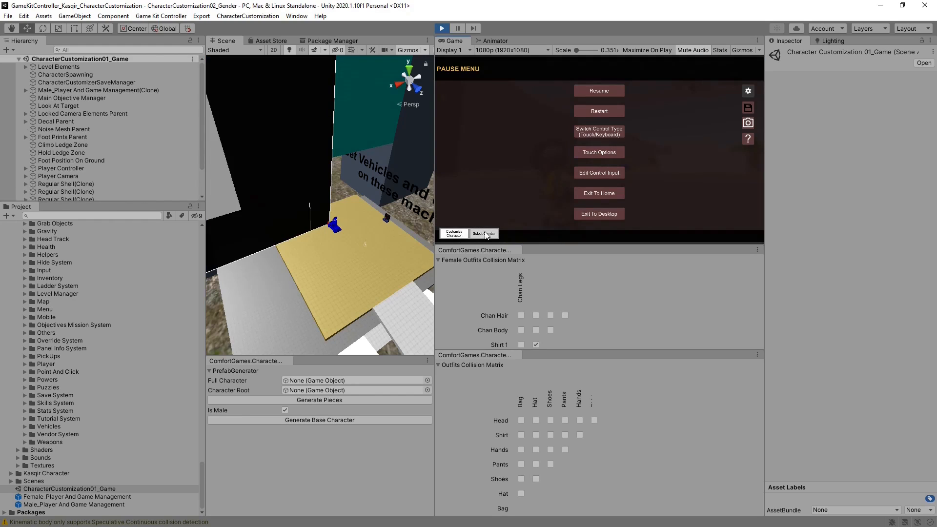
# Step: Pick the female gender from the pause menu, confirm with Done, resume gameplay and stop Play
pyautogui.click(484, 234)
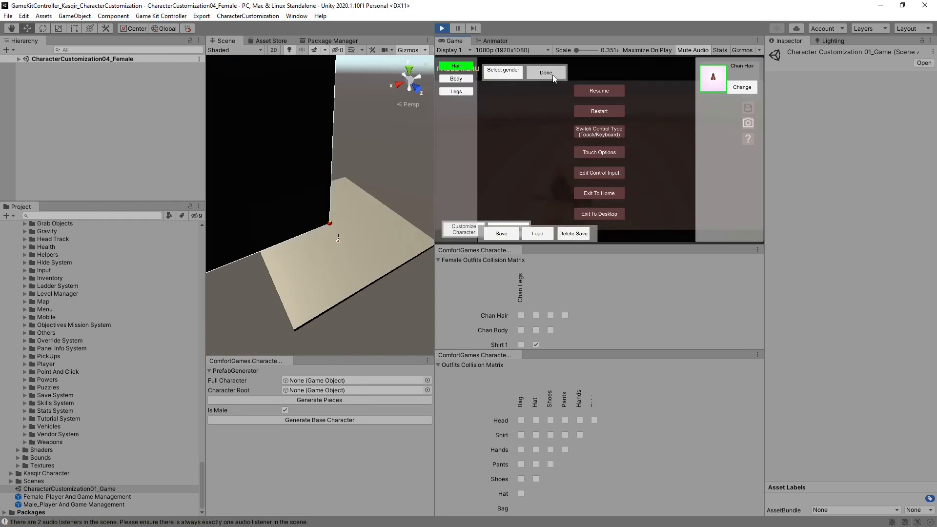
pyautogui.click(545, 72)
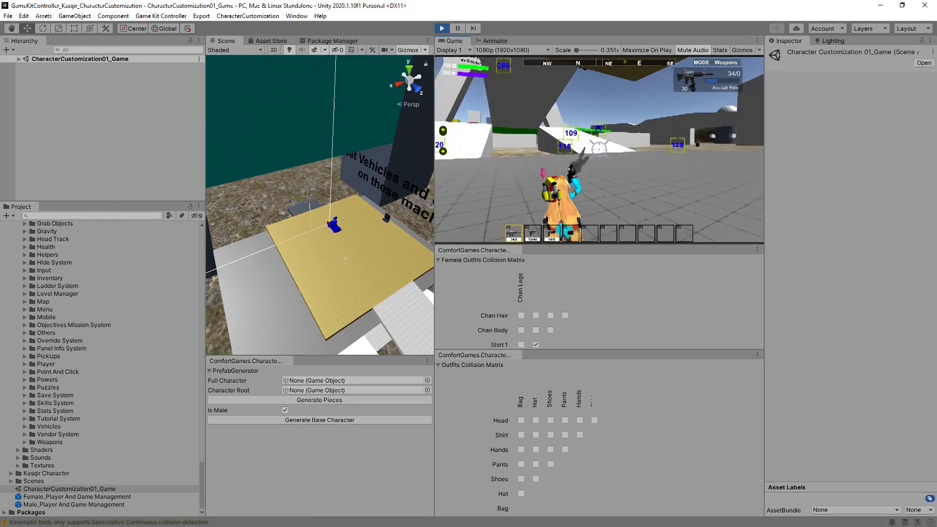
pyautogui.click(442, 28)
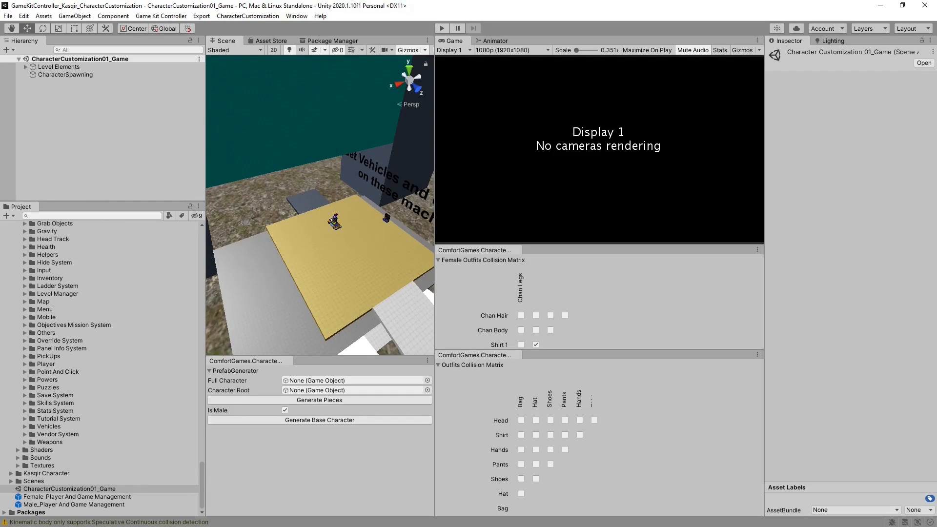